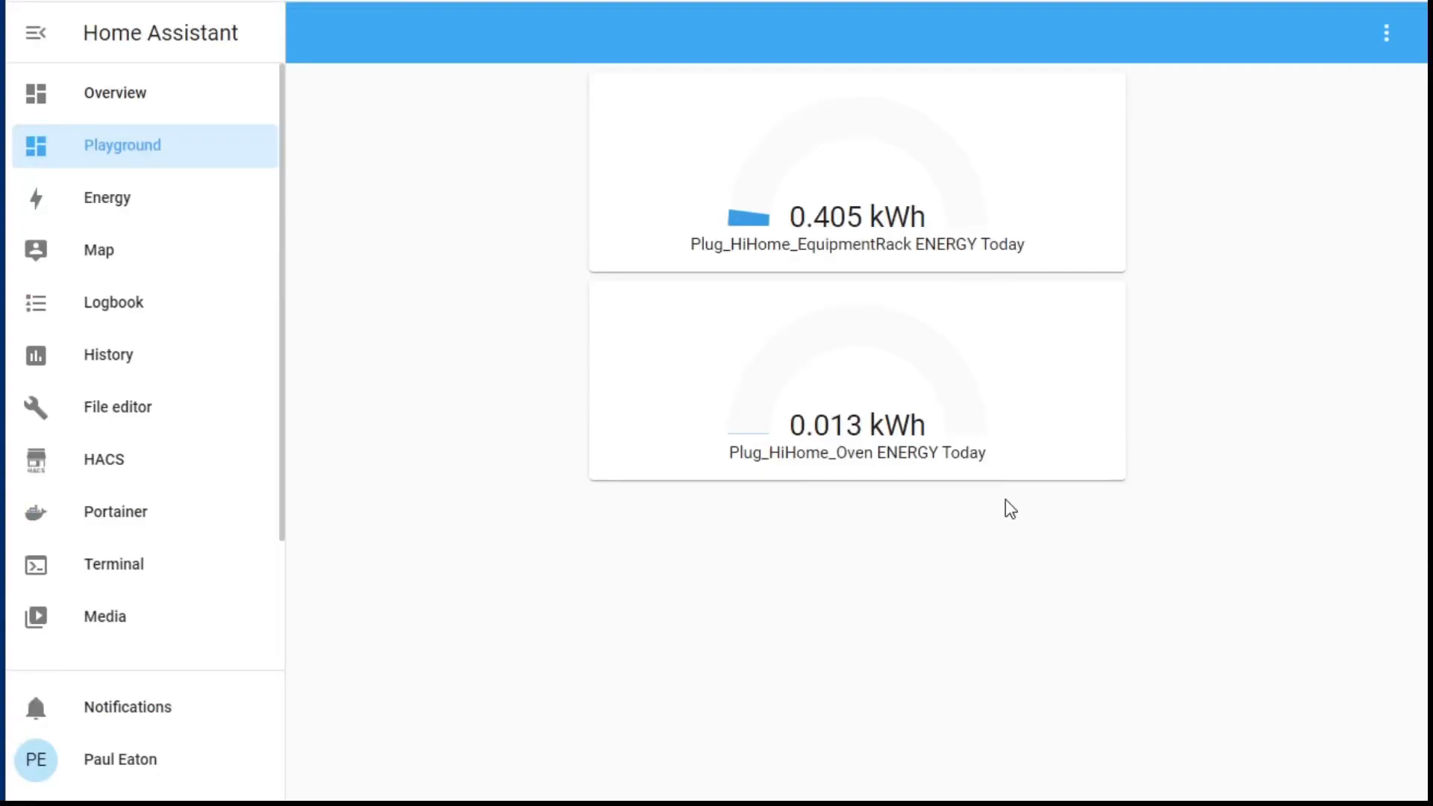
pyautogui.moveTo(976, 220)
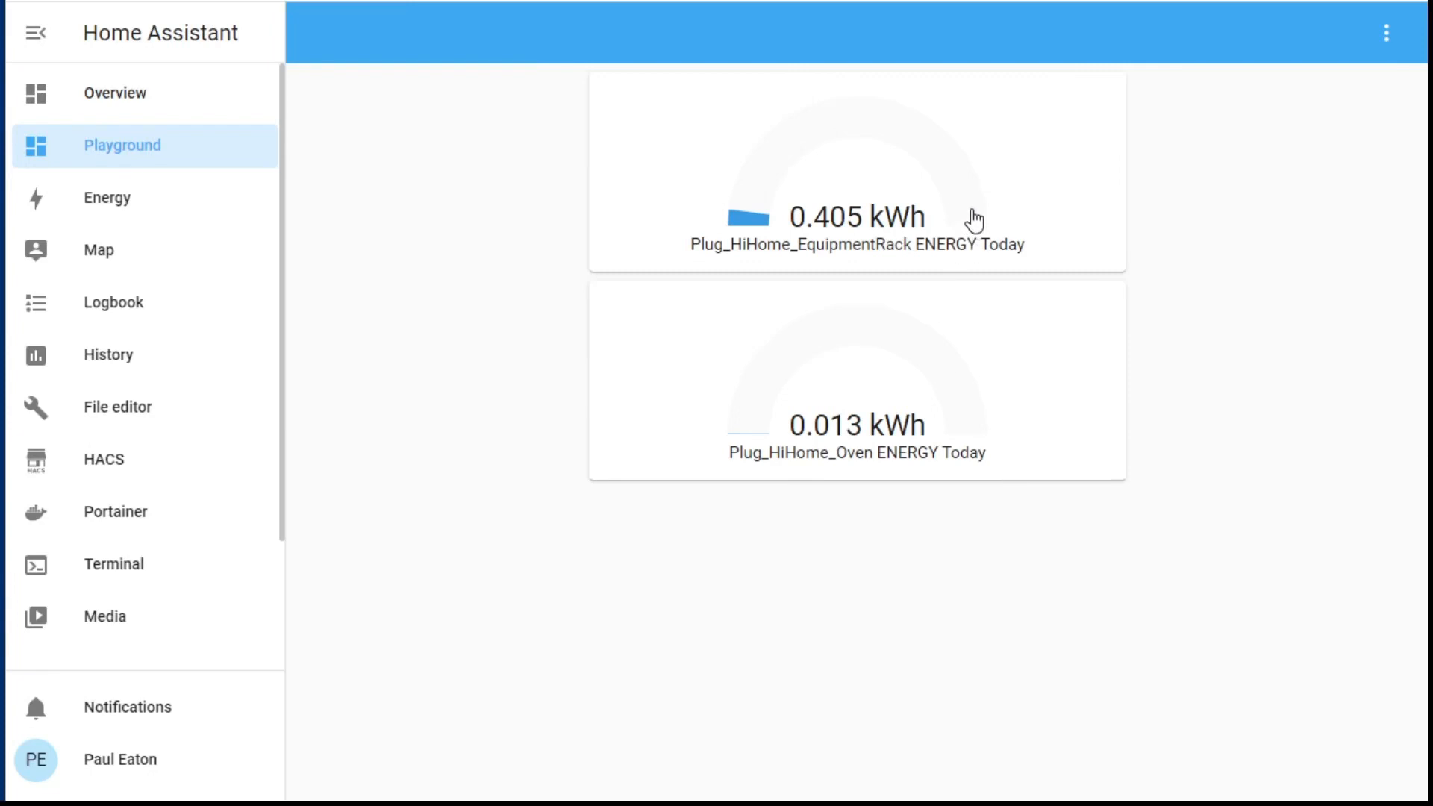
pyautogui.moveTo(820, 619)
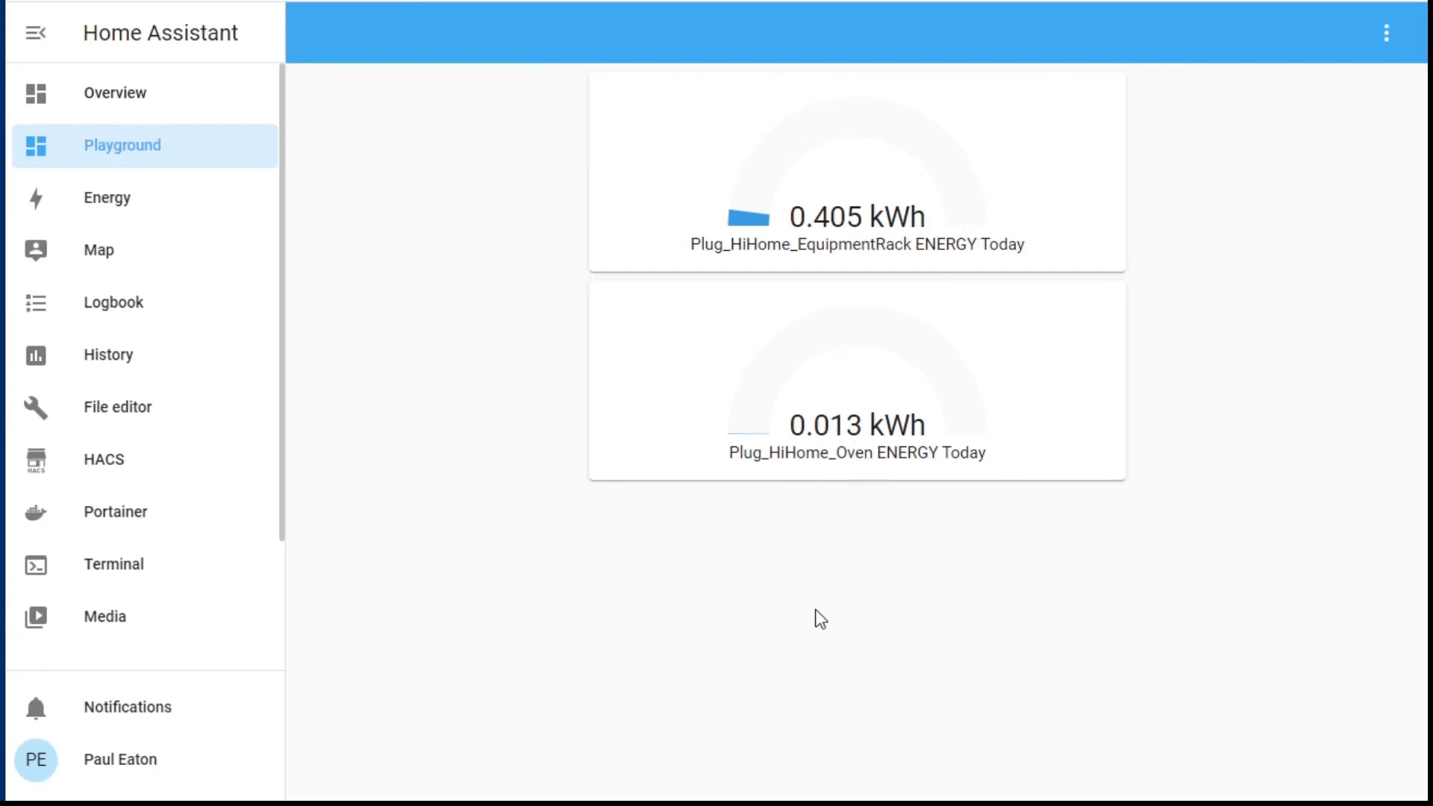
pyautogui.moveTo(435, 482)
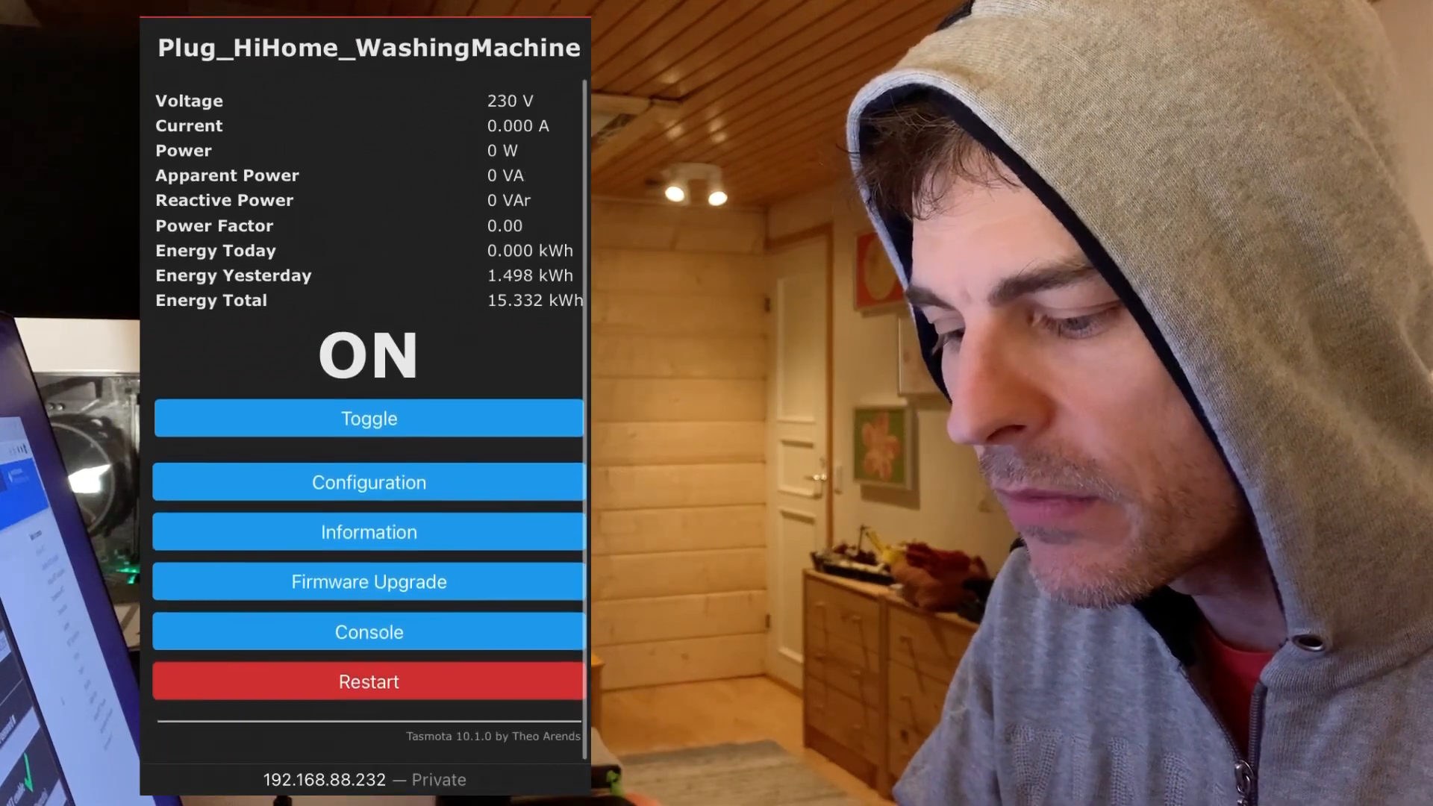
# Confirm the device name Plug_HiHome_WashingMachine under Configure Other, then return to the Configuration menu.
pyautogui.click(368, 483)
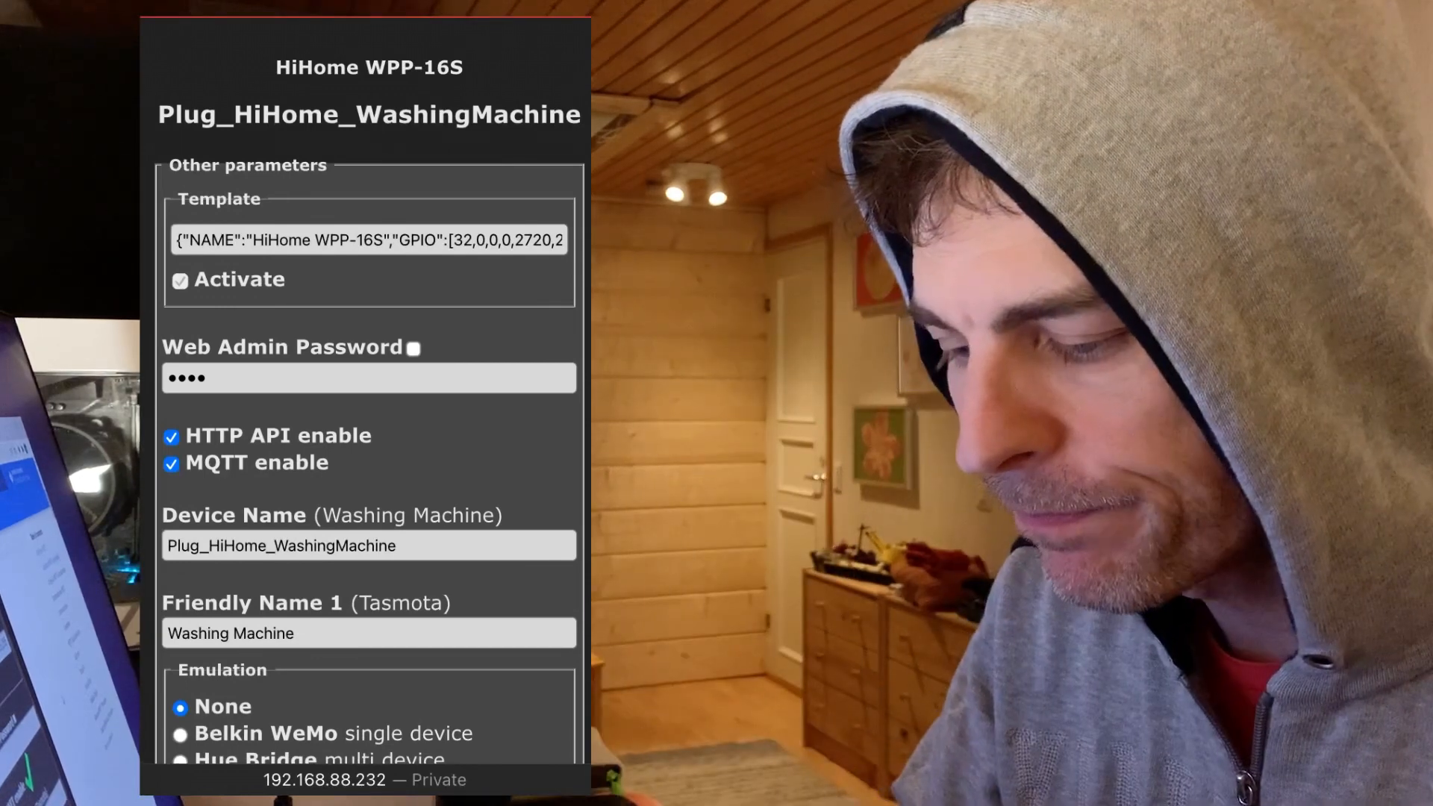
pyautogui.scroll(-3)
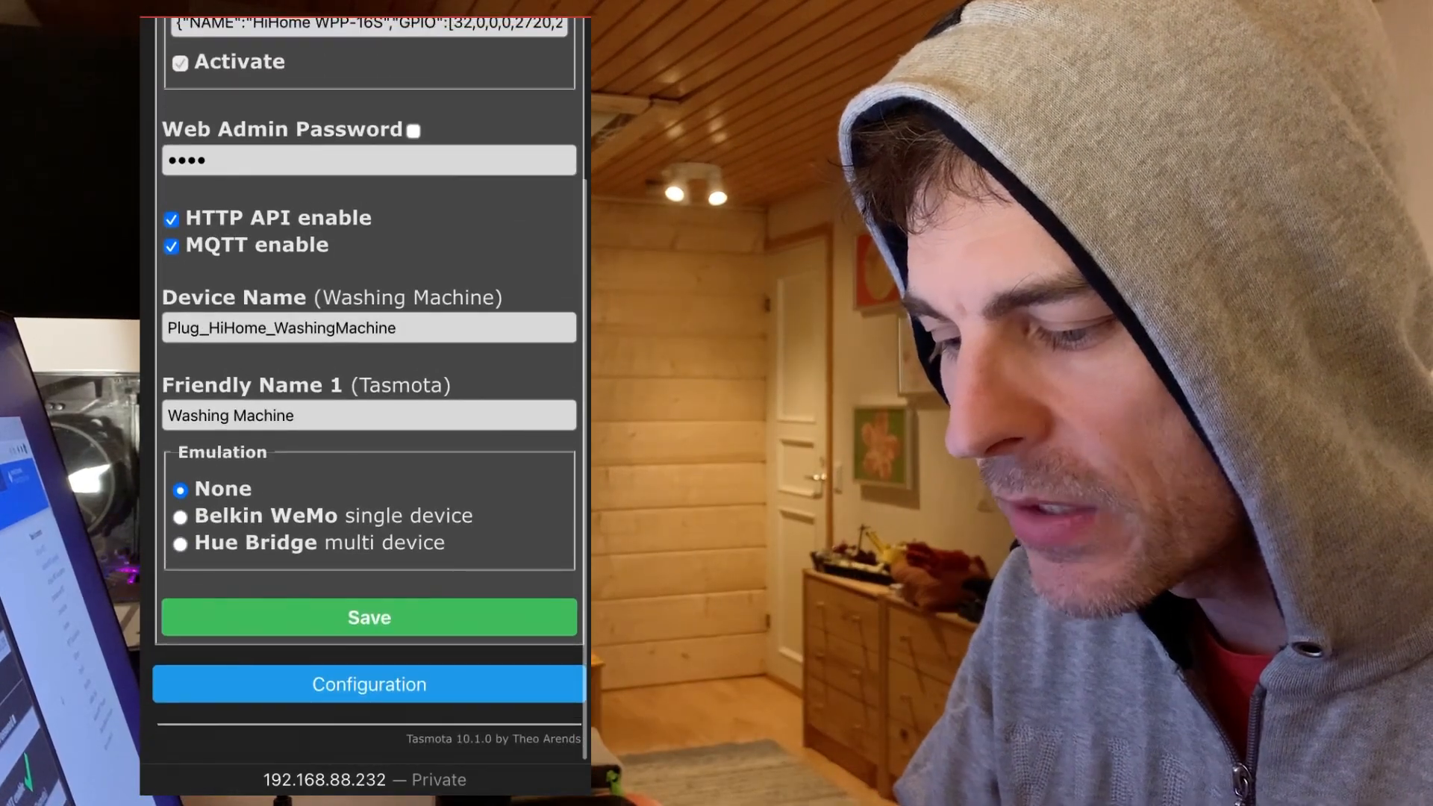
pyautogui.click(368, 327)
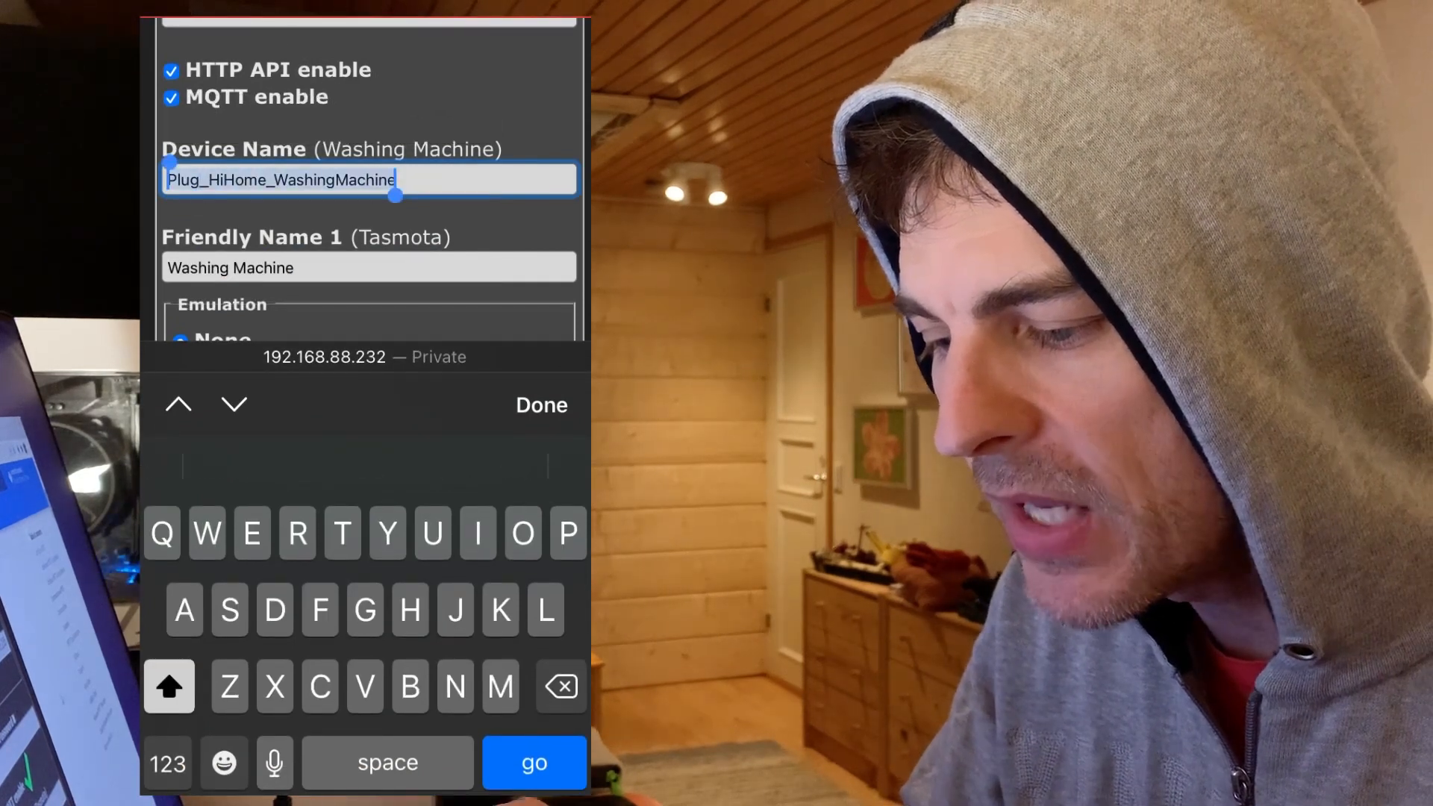
pyautogui.click(541, 405)
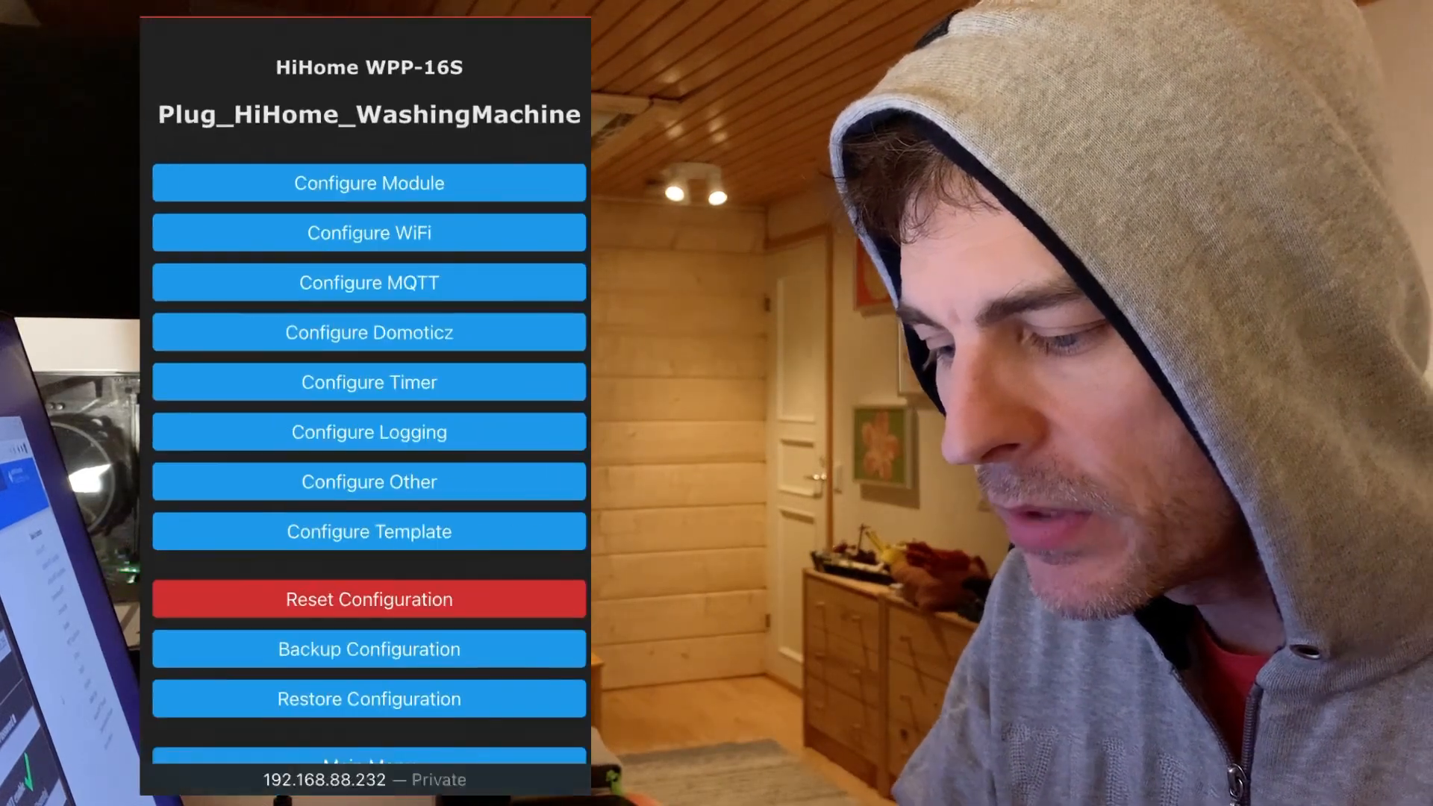
# Enter 192.168.88.240 as the plug's MQTT host.
pyautogui.click(367, 282)
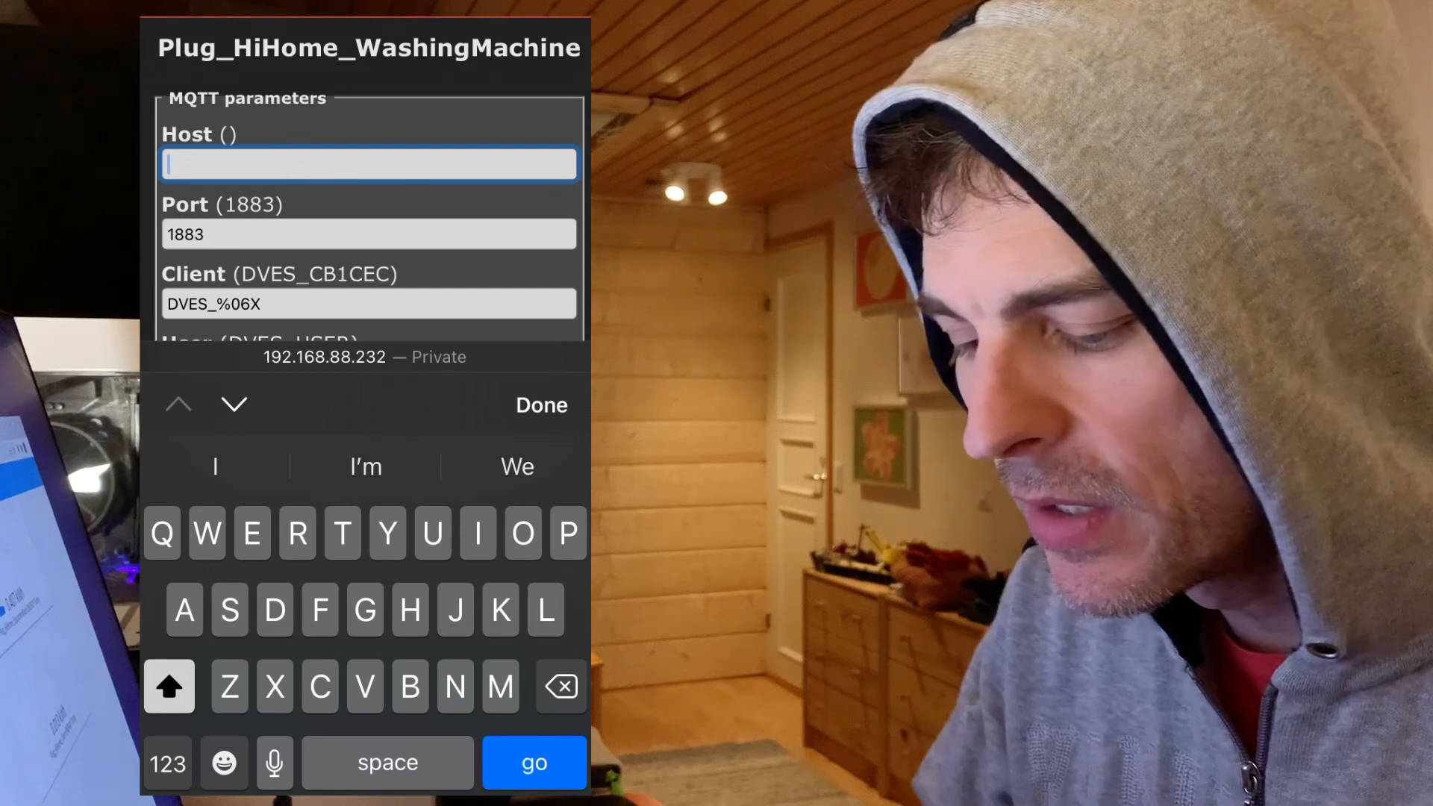
pyautogui.write('192')
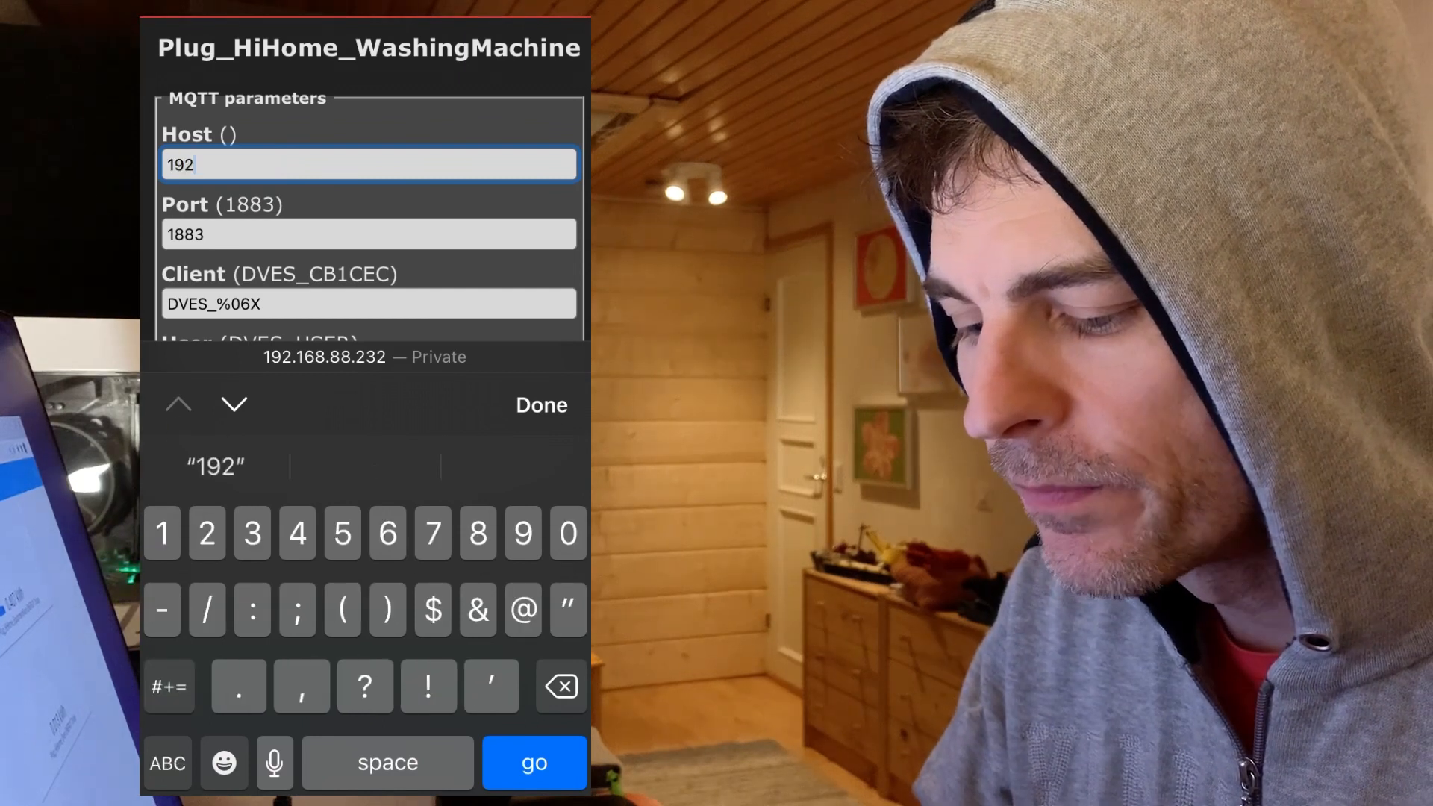
pyautogui.write('.168')
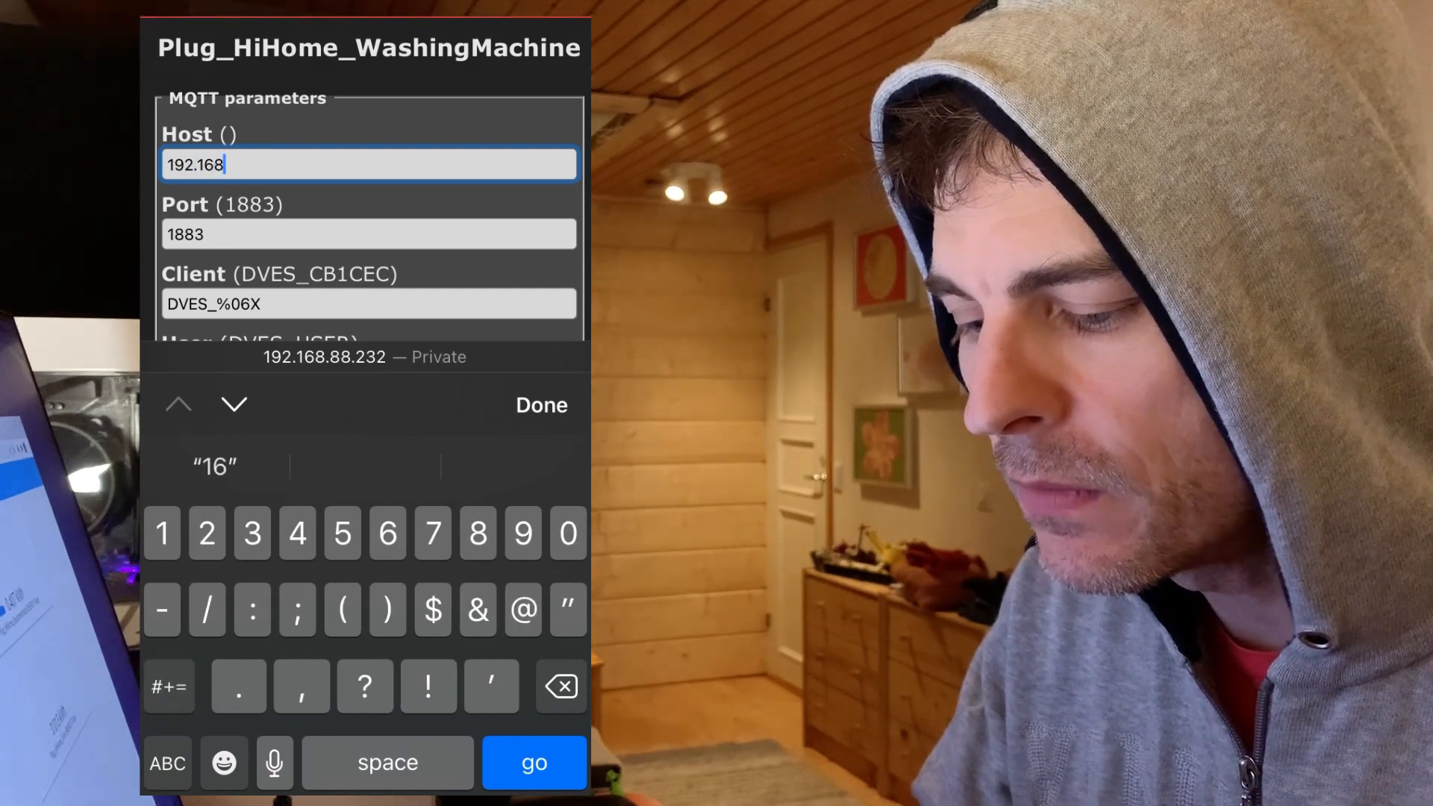
pyautogui.write('.88')
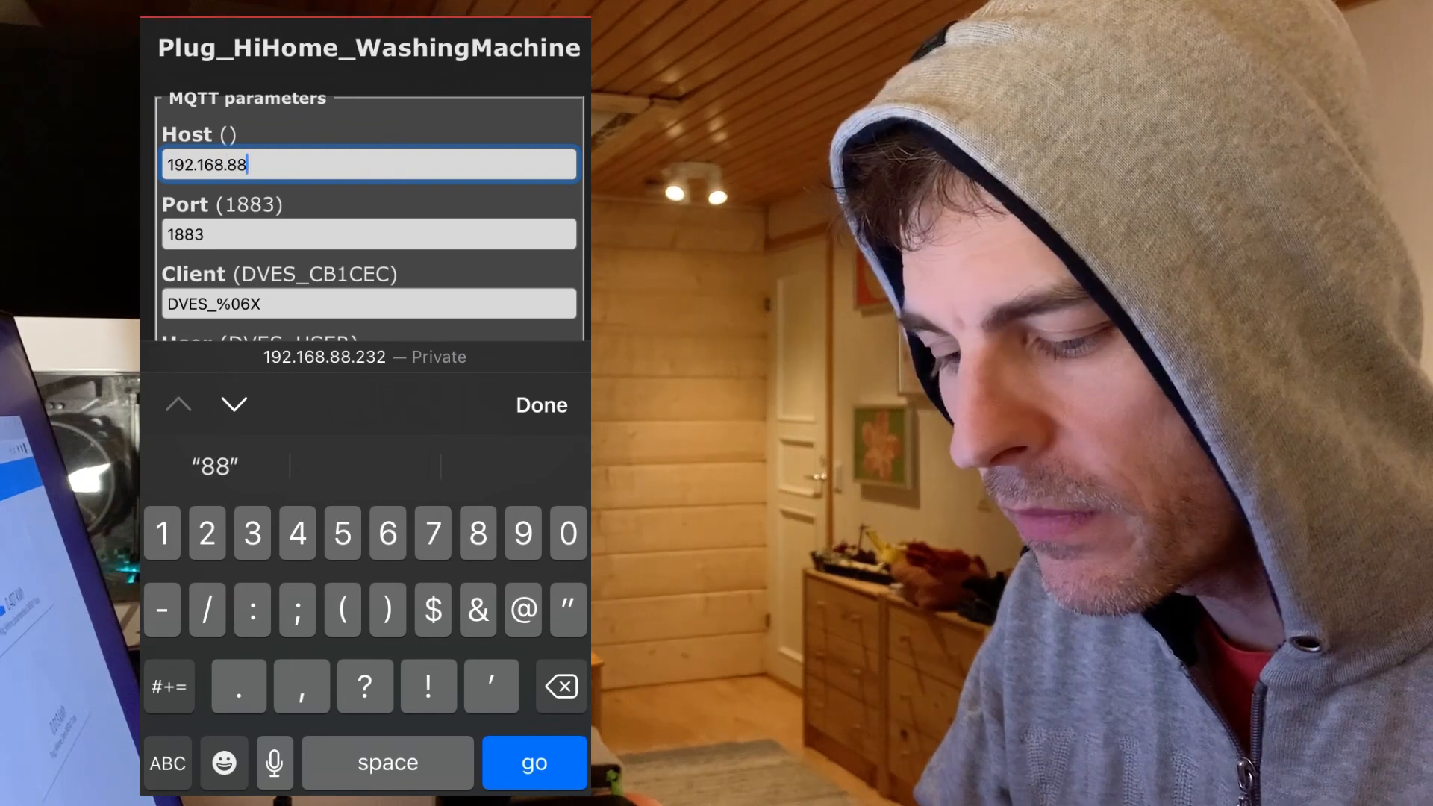
pyautogui.write('.240')
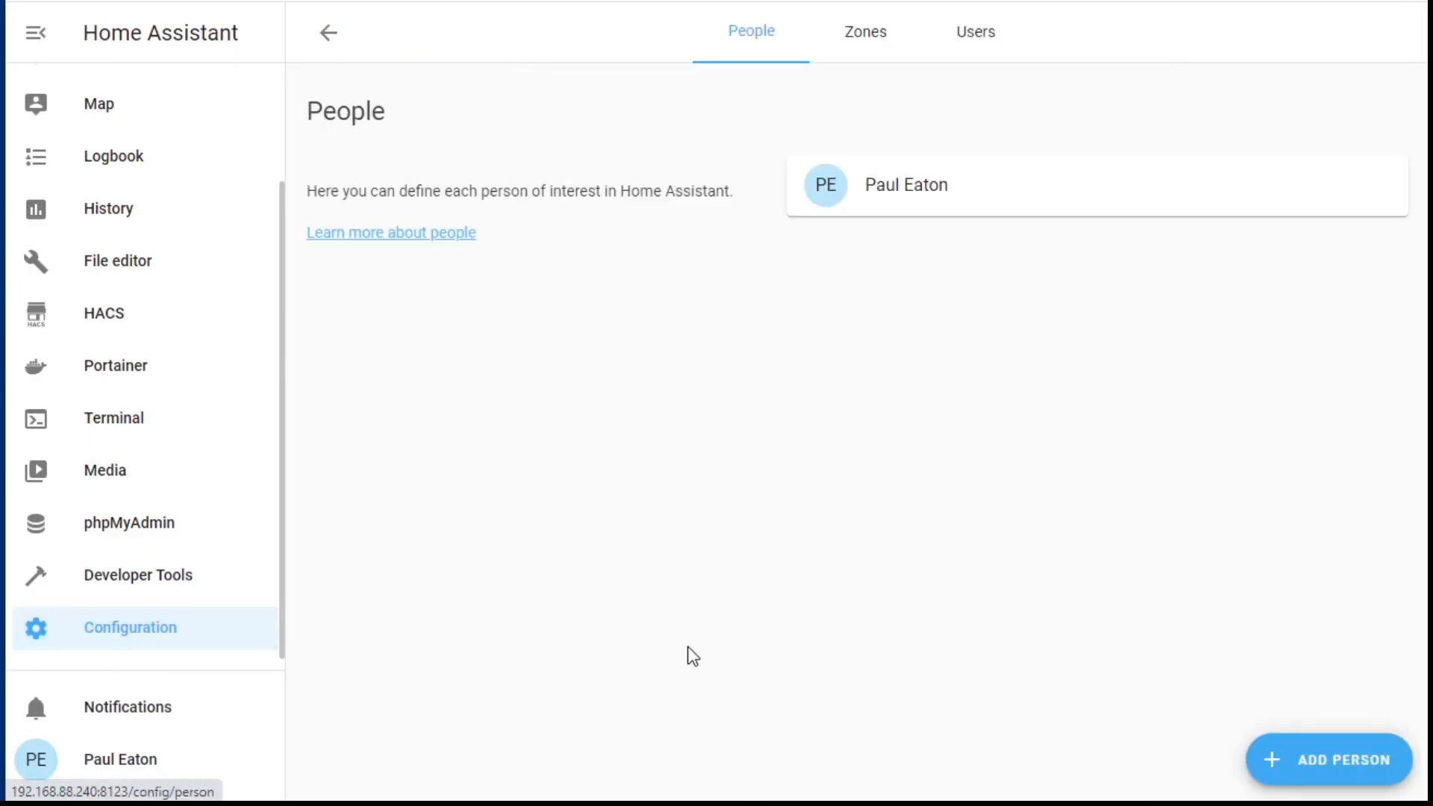
# Check the user accounts on Home Assistant's People > Users page.
pyautogui.click(975, 31)
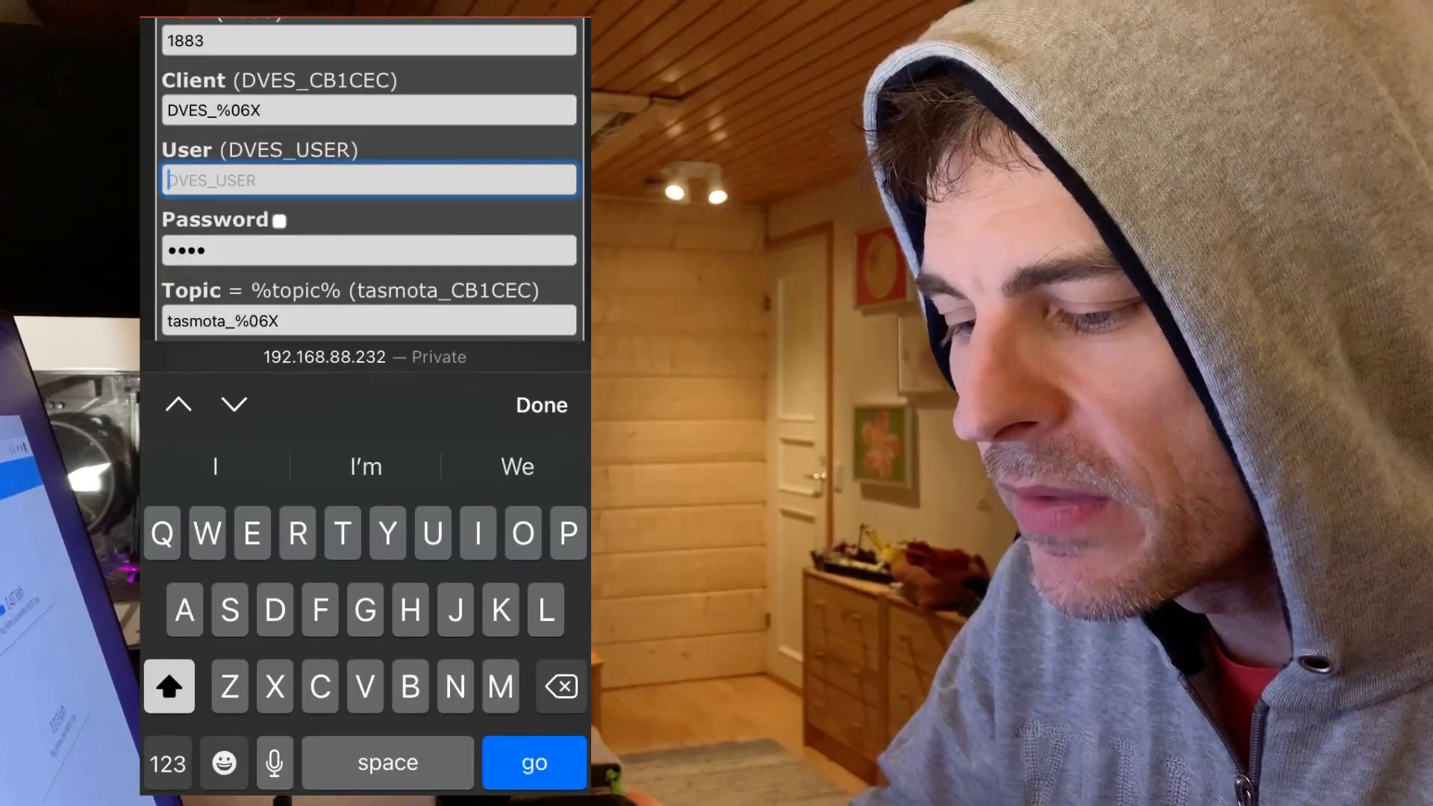
# Enter mqtt_user and its password as the plug's MQTT credentials.
pyautogui.write('m')
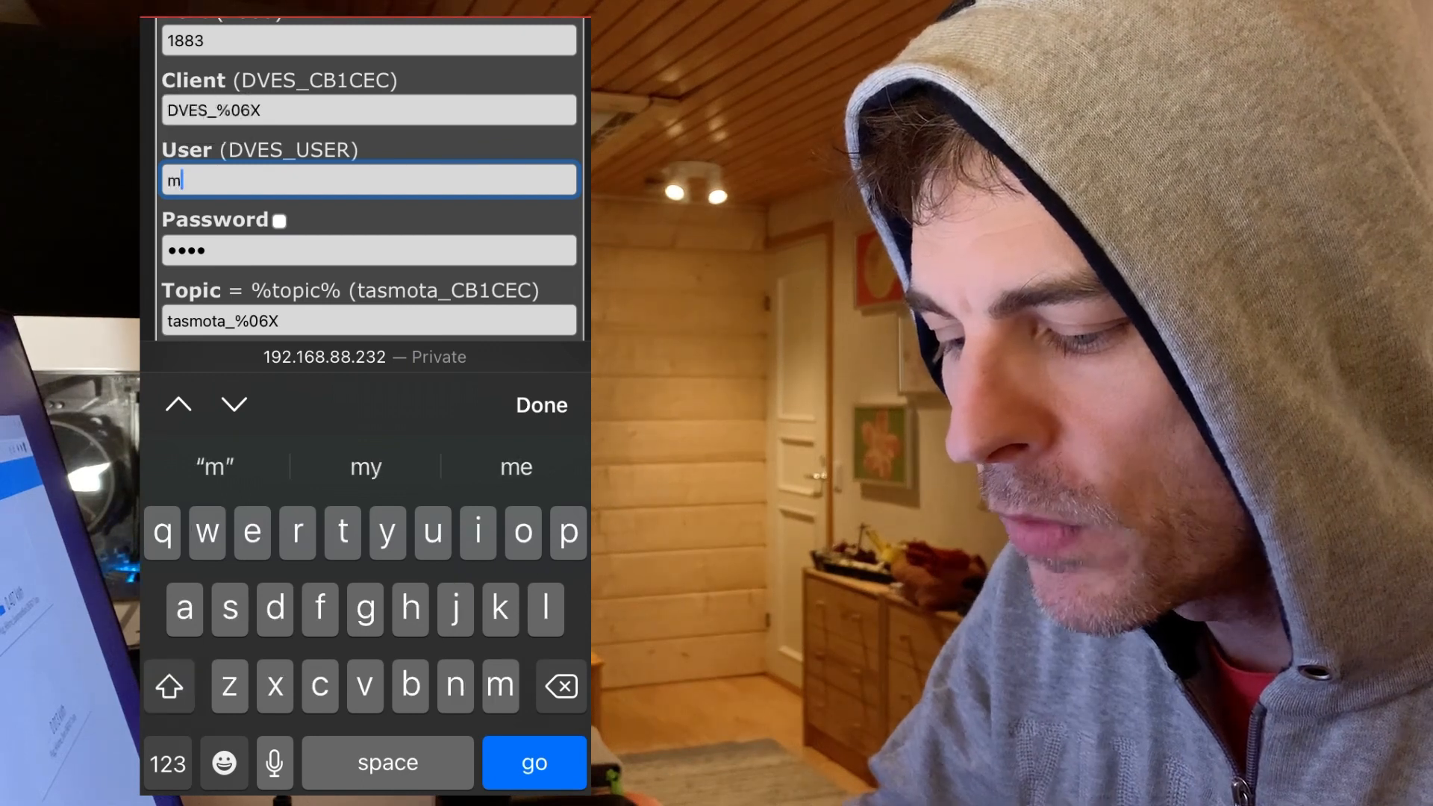
pyautogui.write('qtt')
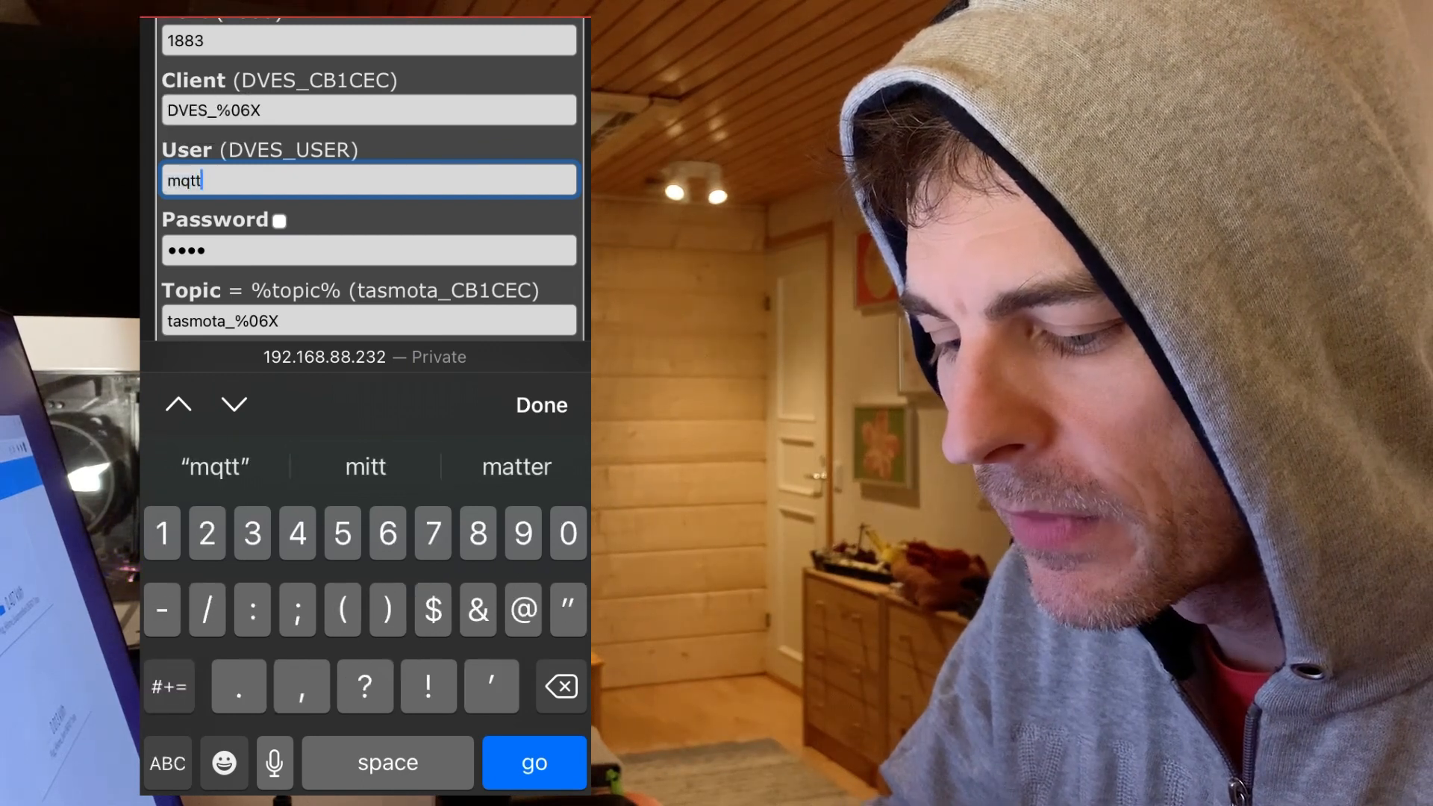
pyautogui.write('_U')
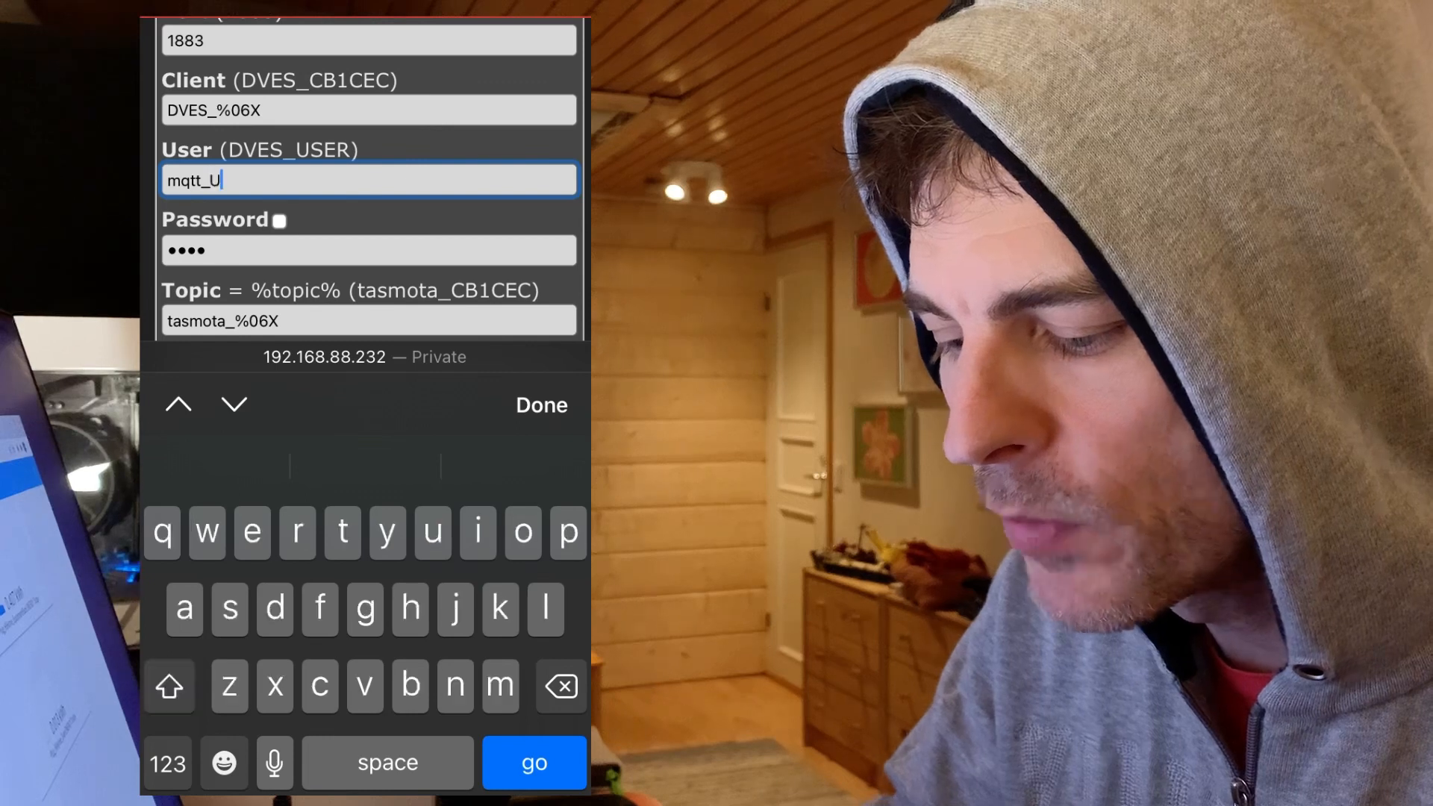
pyautogui.write('ser')
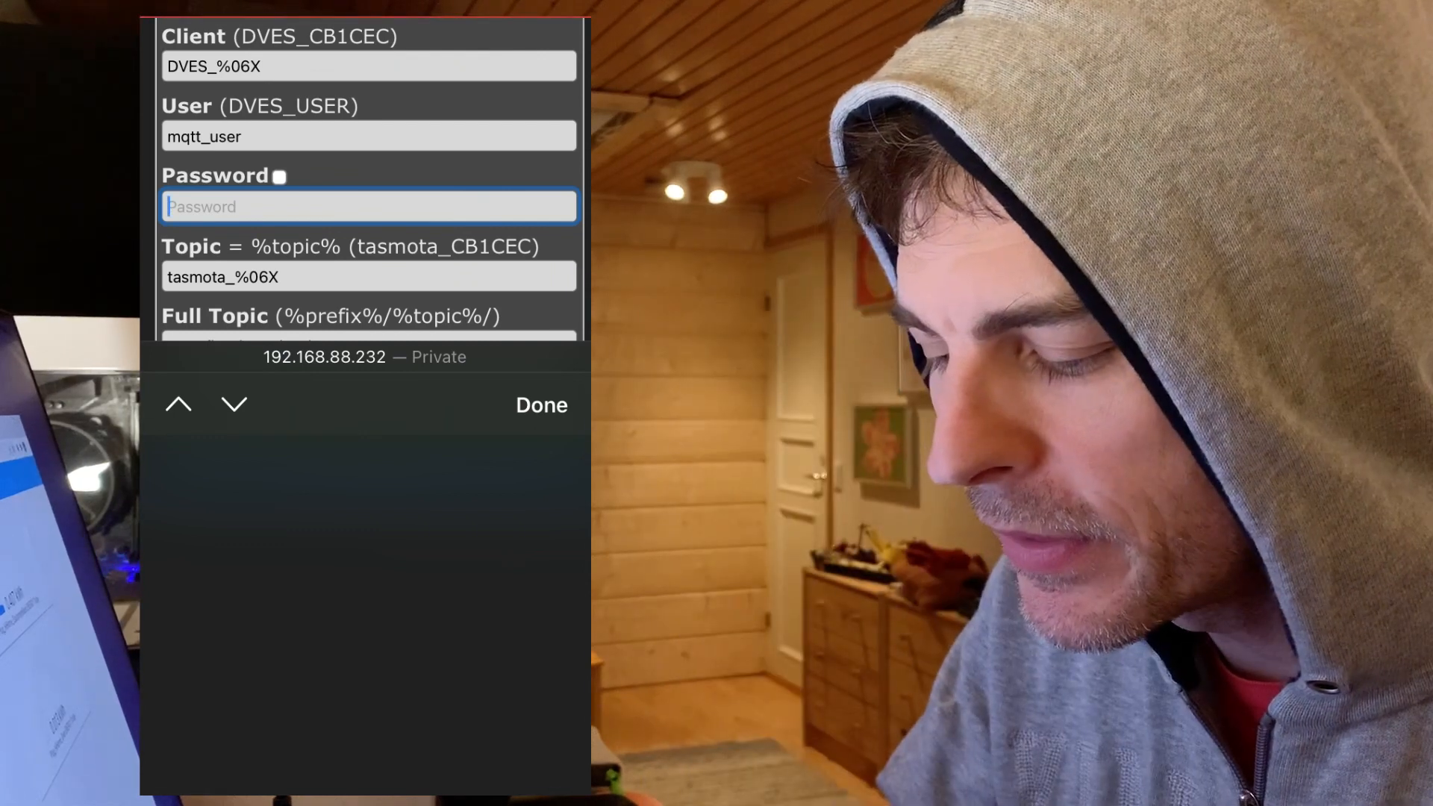
pyautogui.write('•••')
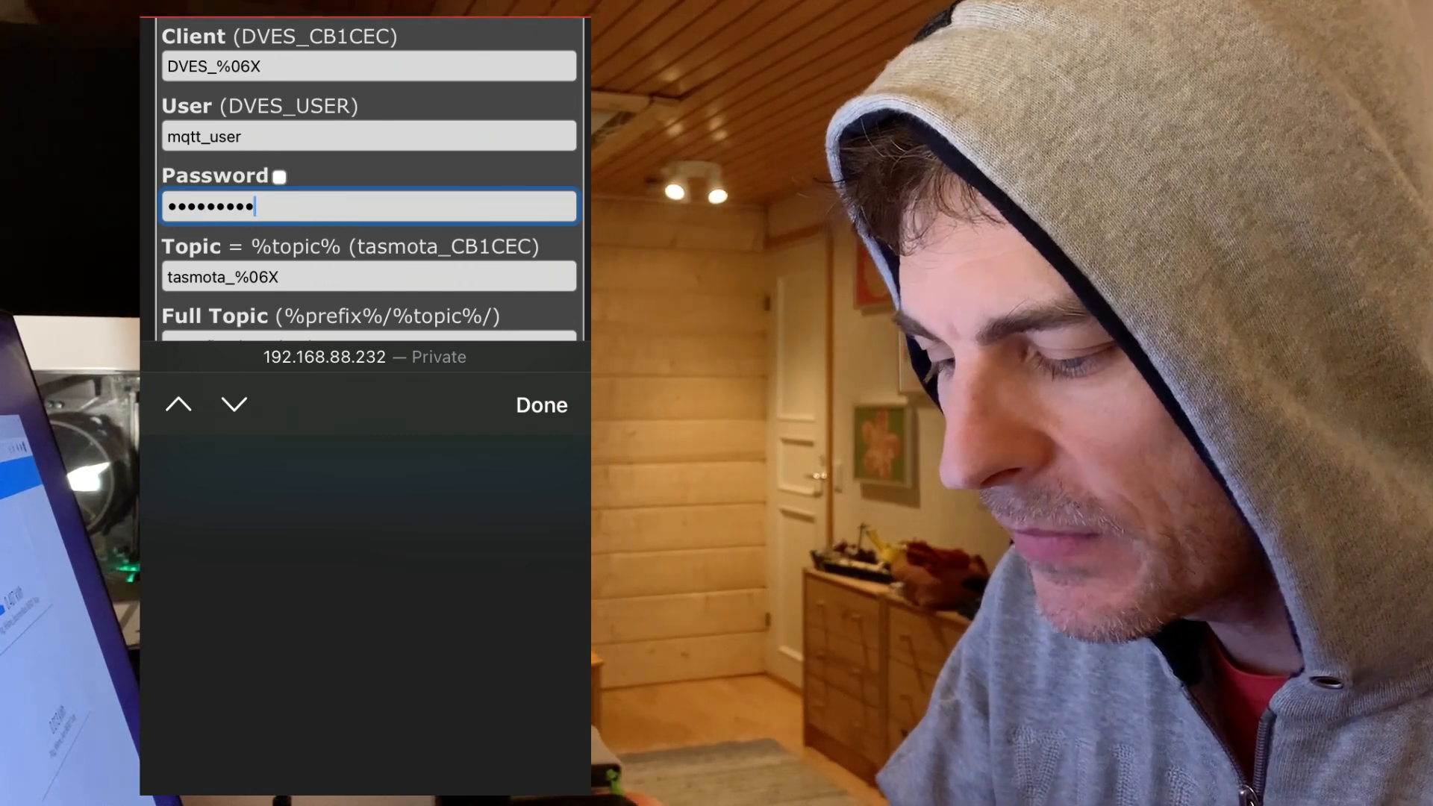
pyautogui.click(368, 277)
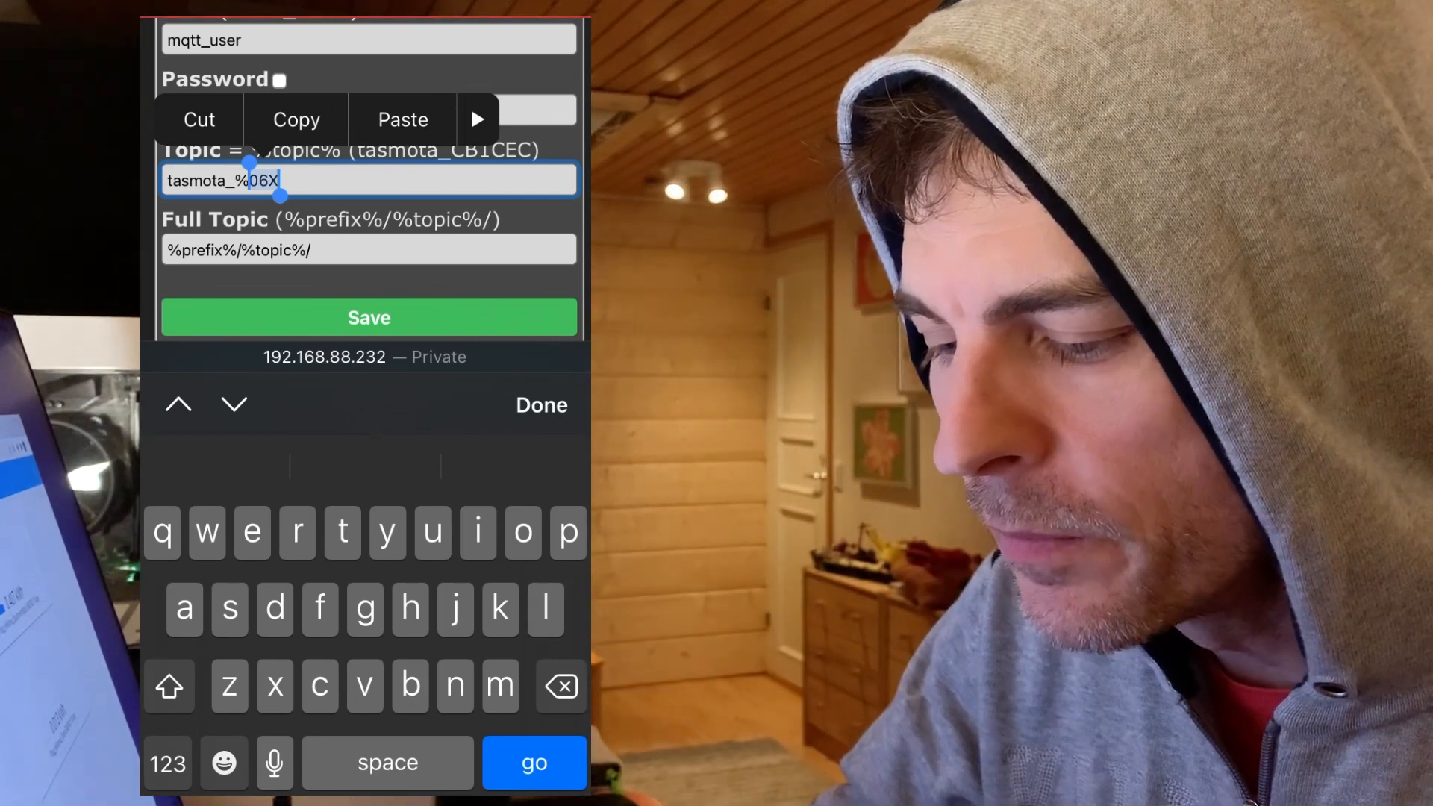
# Enter Plug_HiHome_WashingMachine as the MQTT topic and save the settings.
pyautogui.click(368, 110)
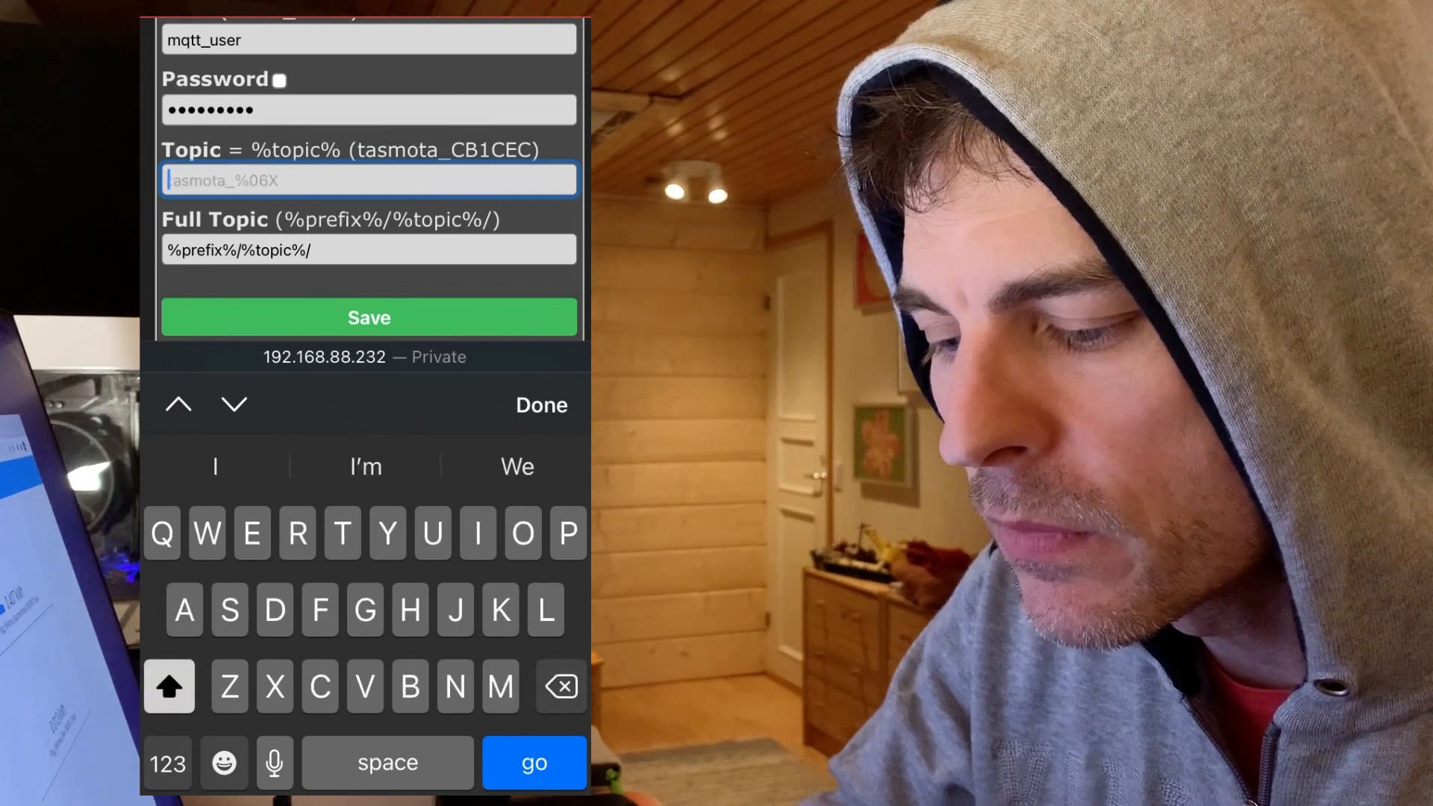
pyautogui.write('Plug_HiHome_WashingMachine')
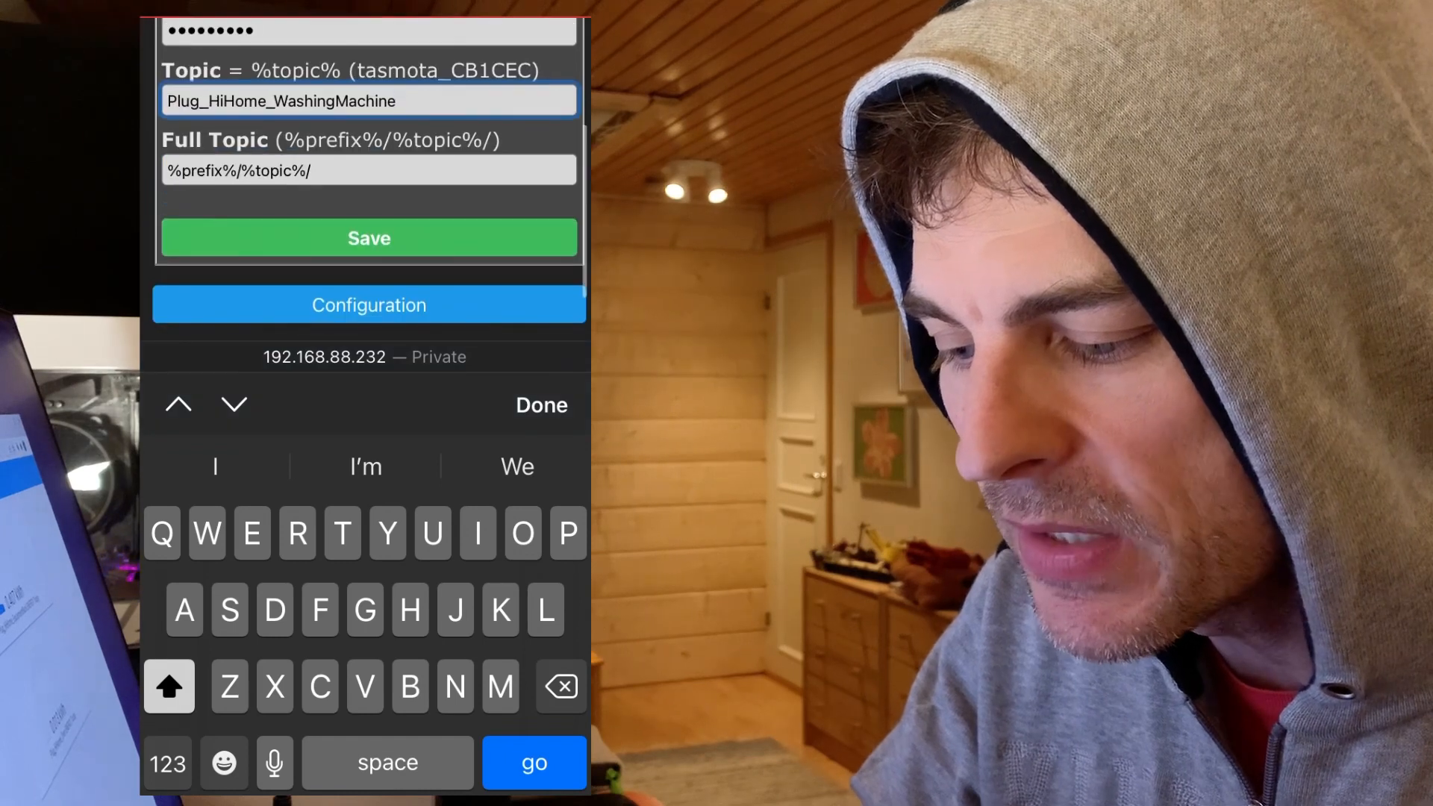
pyautogui.click(368, 238)
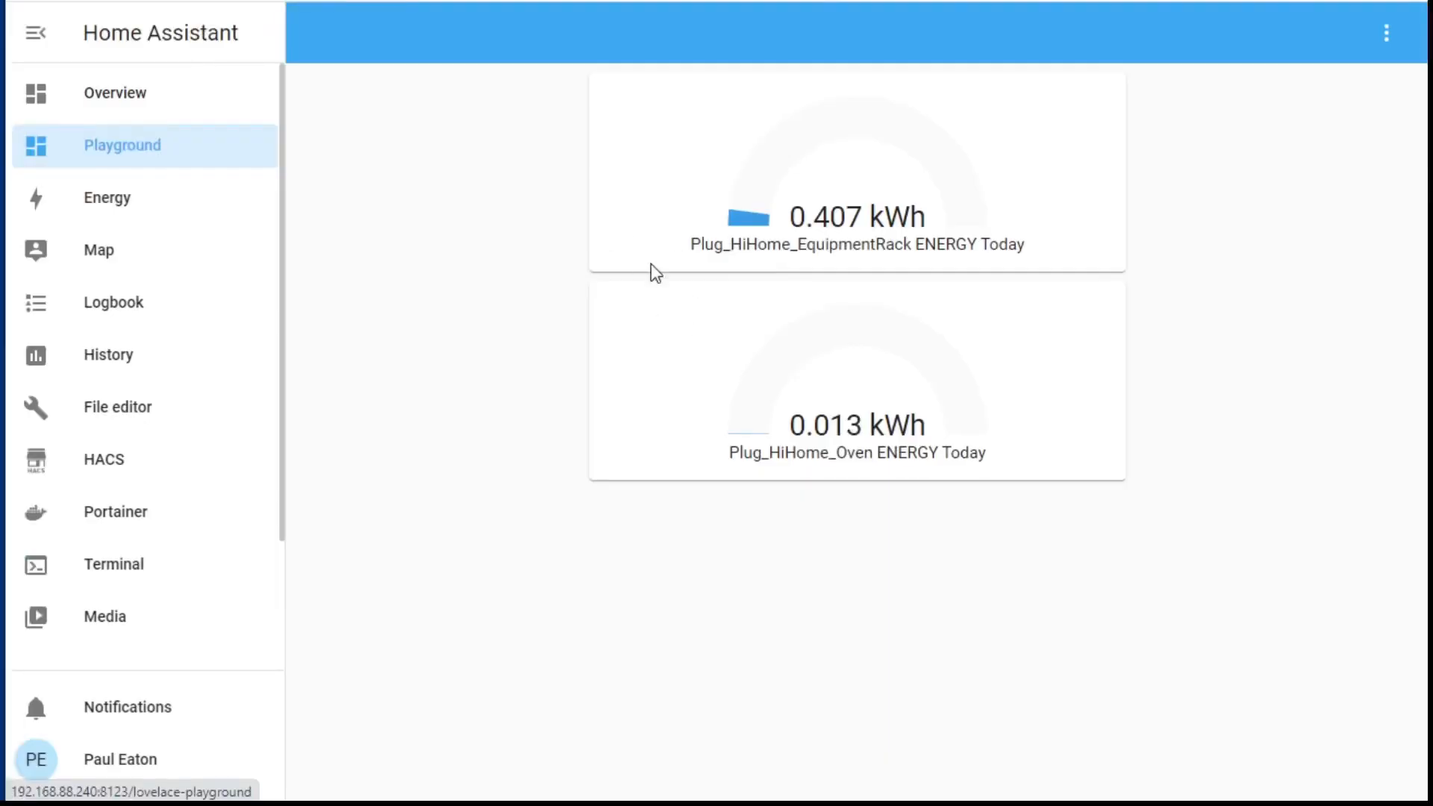
pyautogui.scroll(-3)
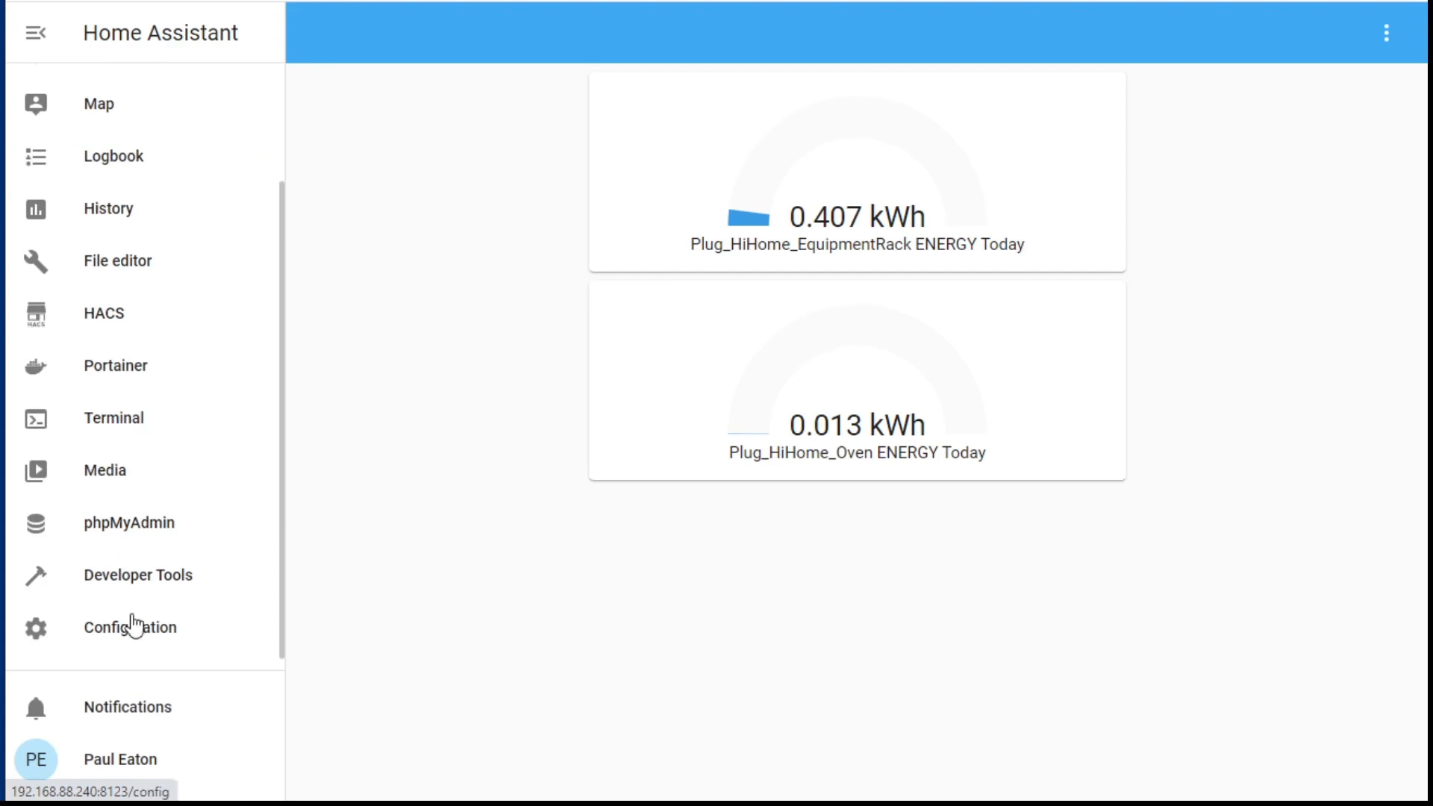
pyautogui.click(130, 626)
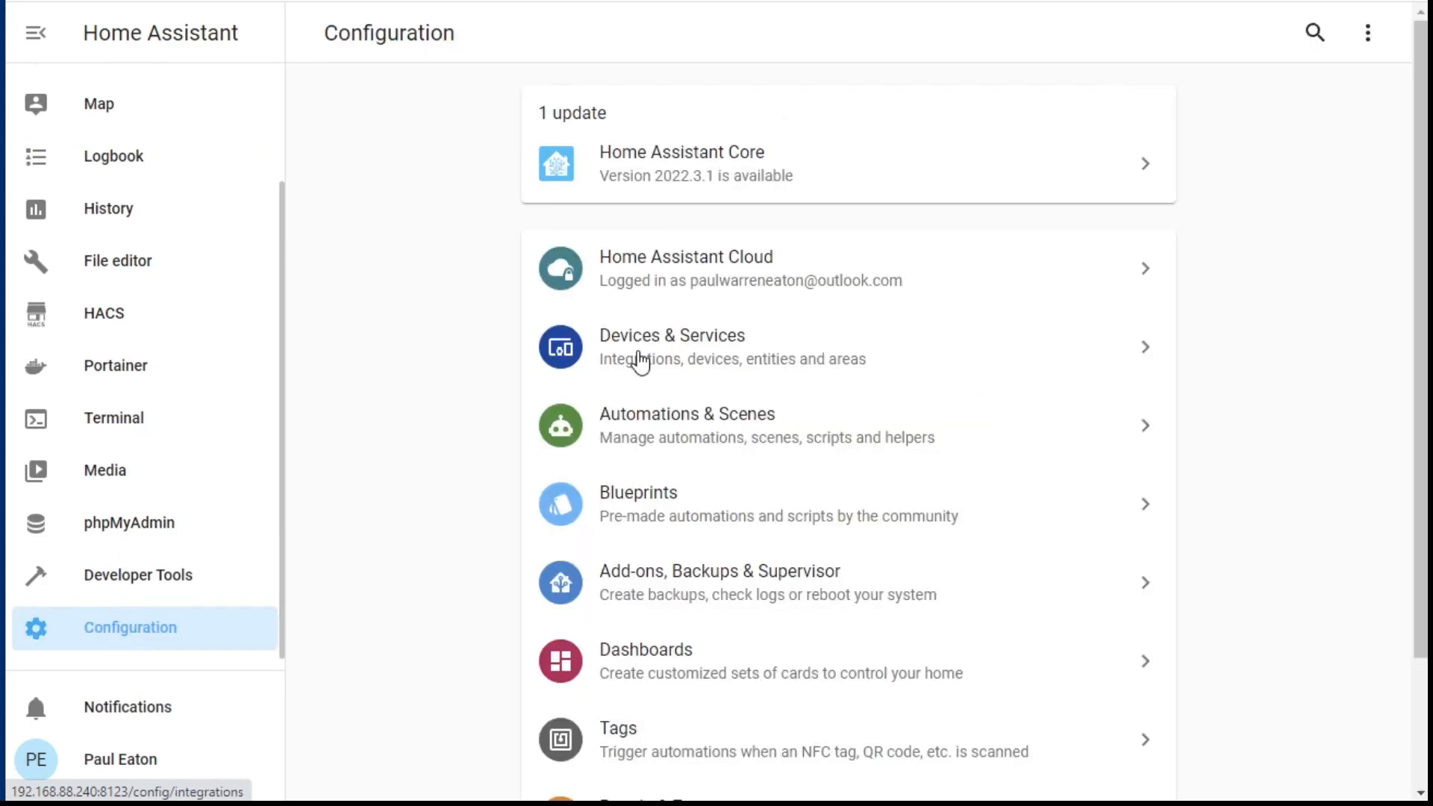
pyautogui.click(672, 347)
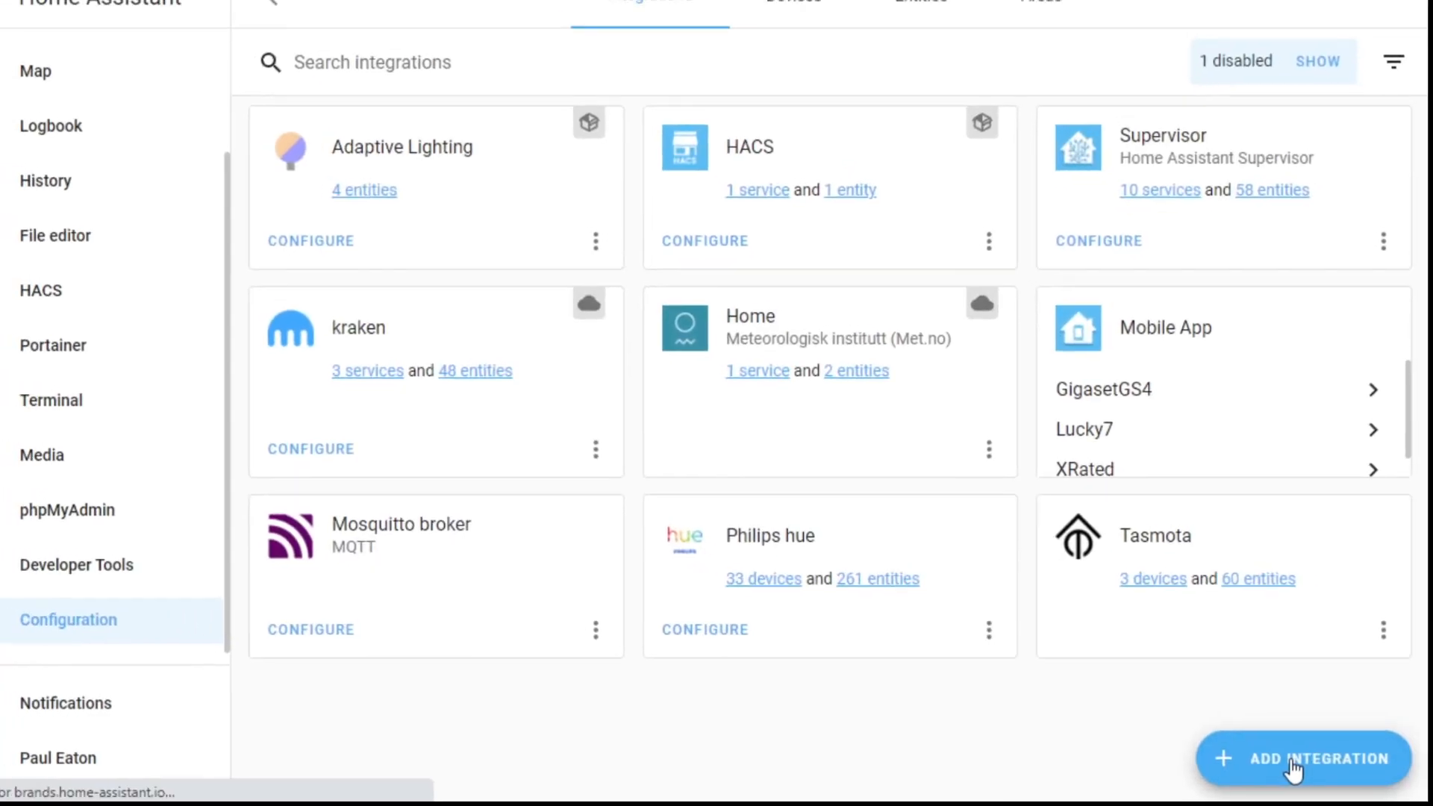
pyautogui.click(1305, 759)
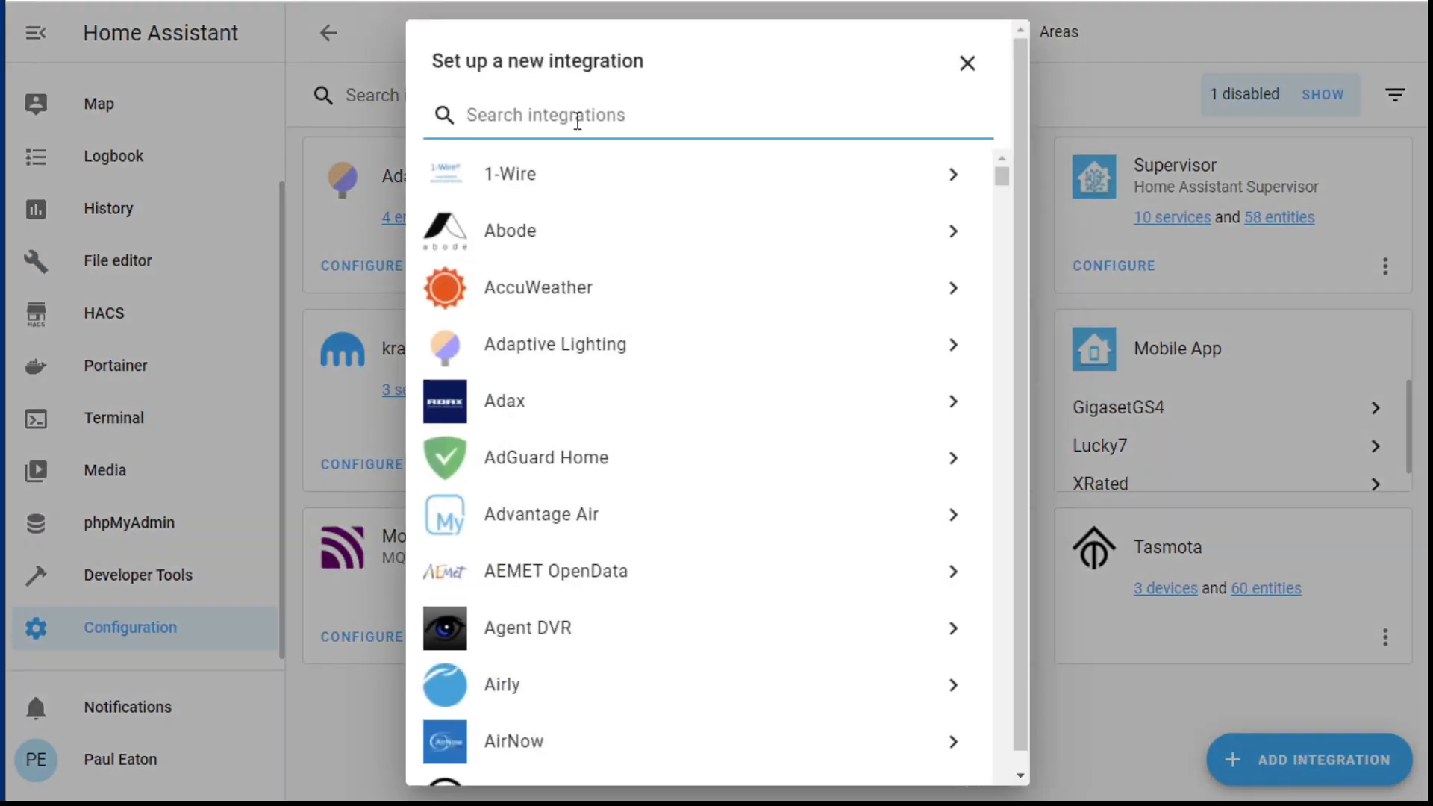
pyautogui.write('tas')
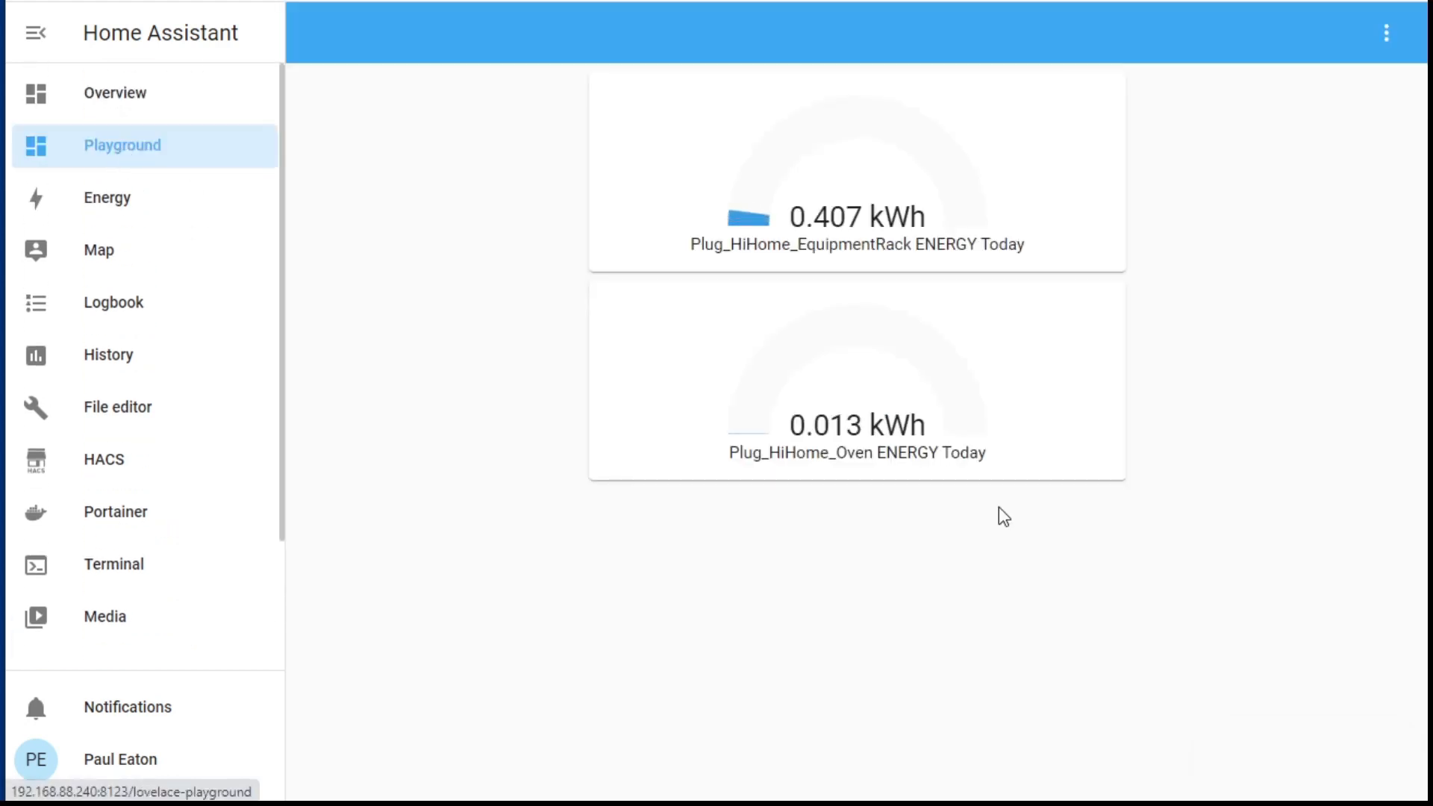
# Add a gauge card for sensor.plug_hihome_washingmachine_energy_today to the Playground dashboard and exit edit mode.
pyautogui.click(1386, 32)
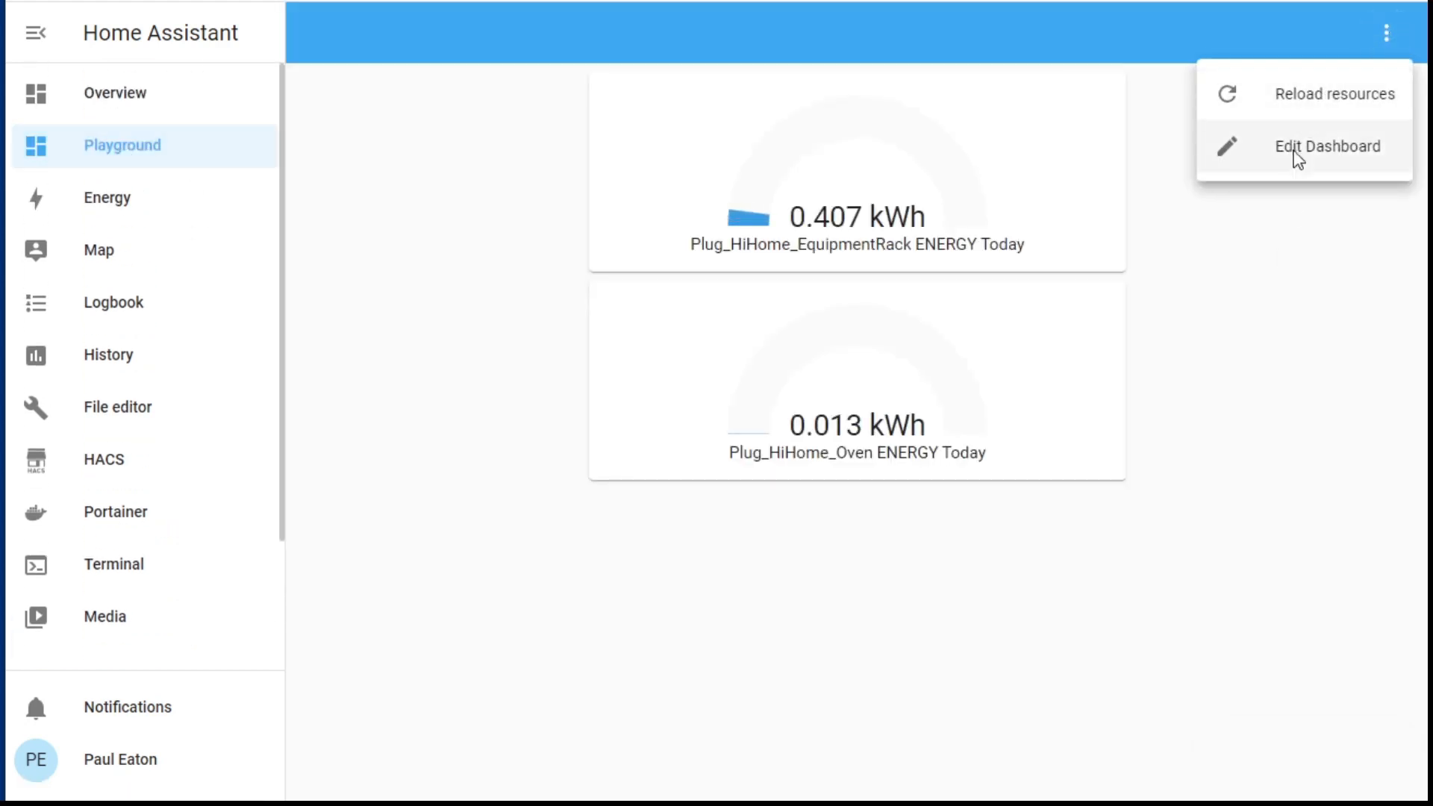
pyautogui.click(1327, 146)
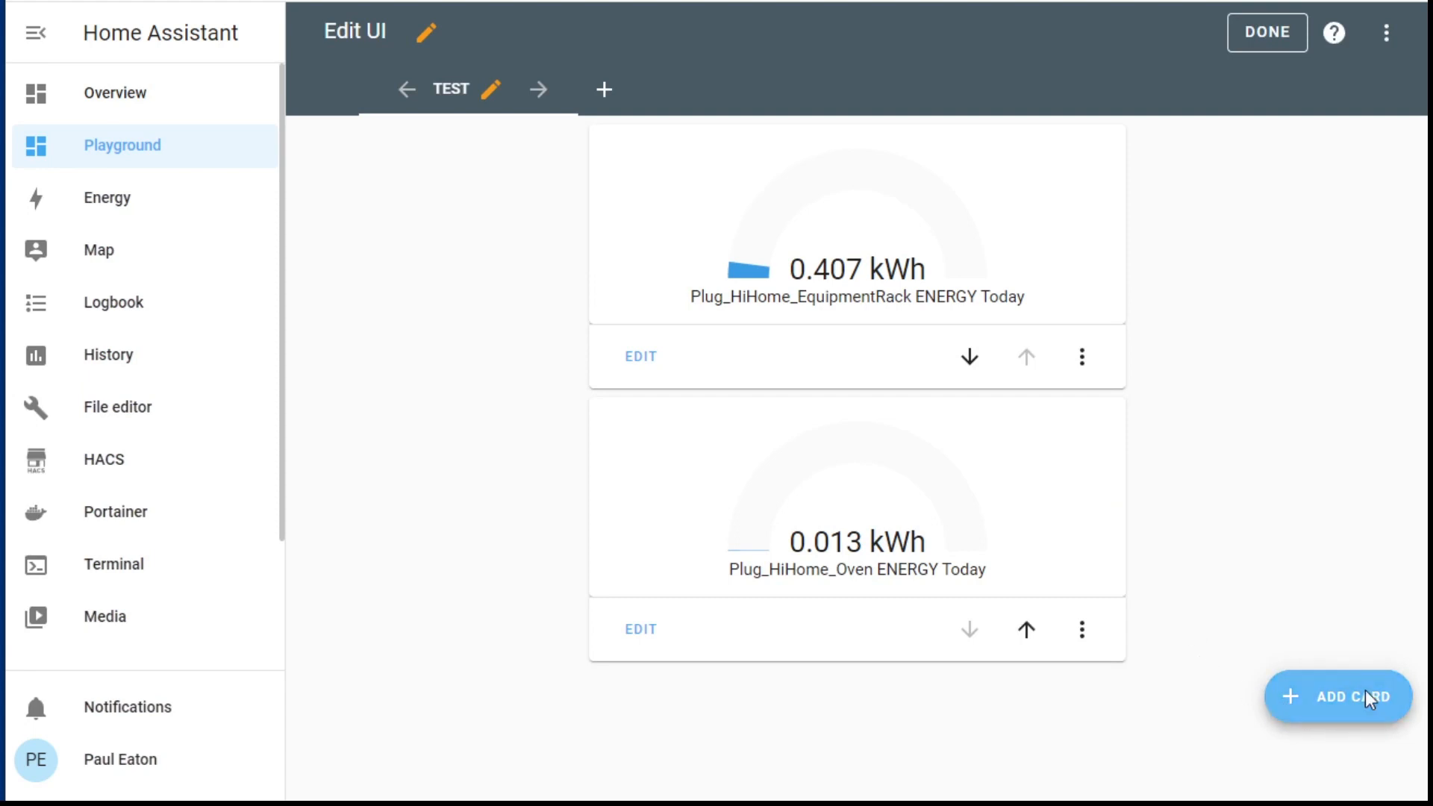
pyautogui.click(1338, 696)
pyautogui.write('plug')
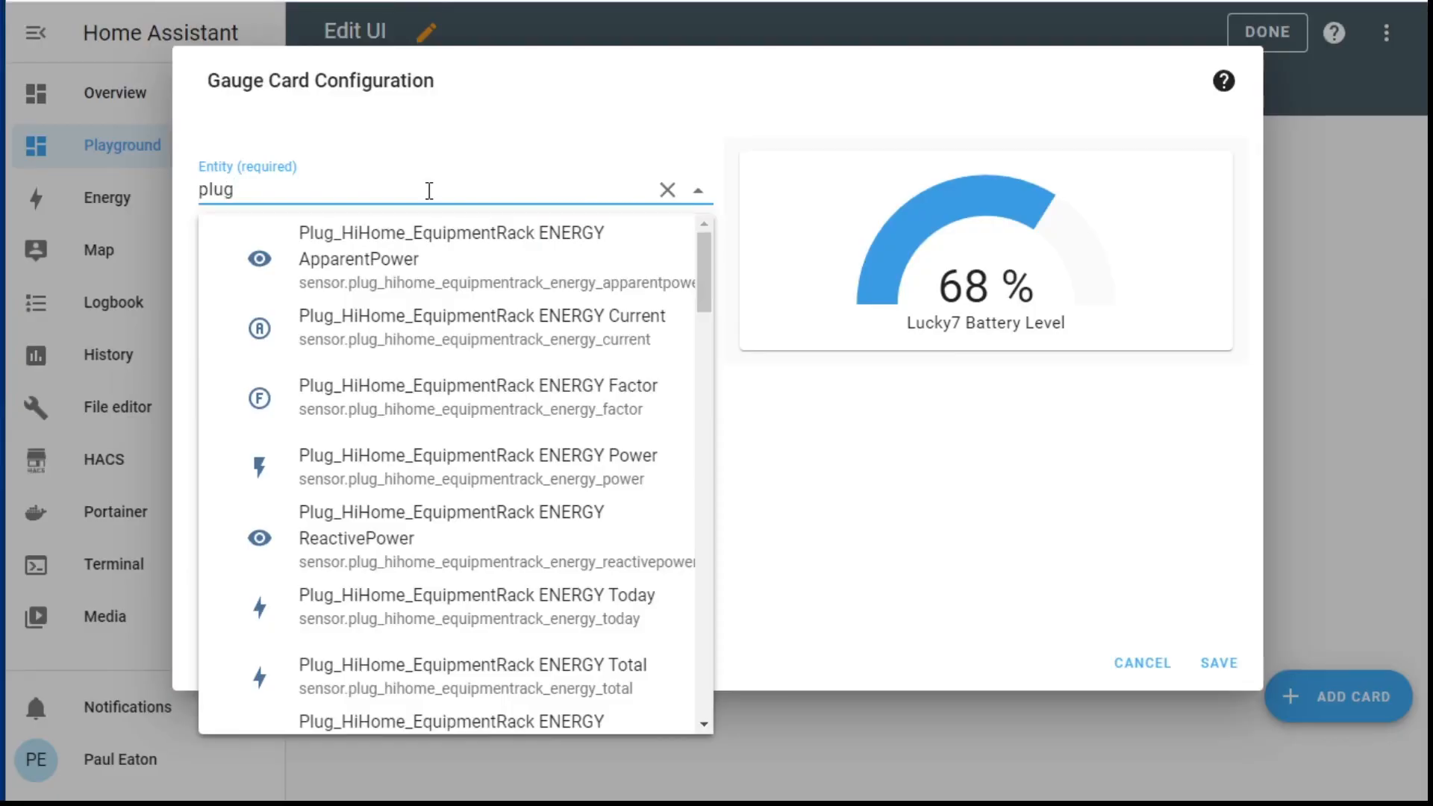
pyautogui.scroll(-3)
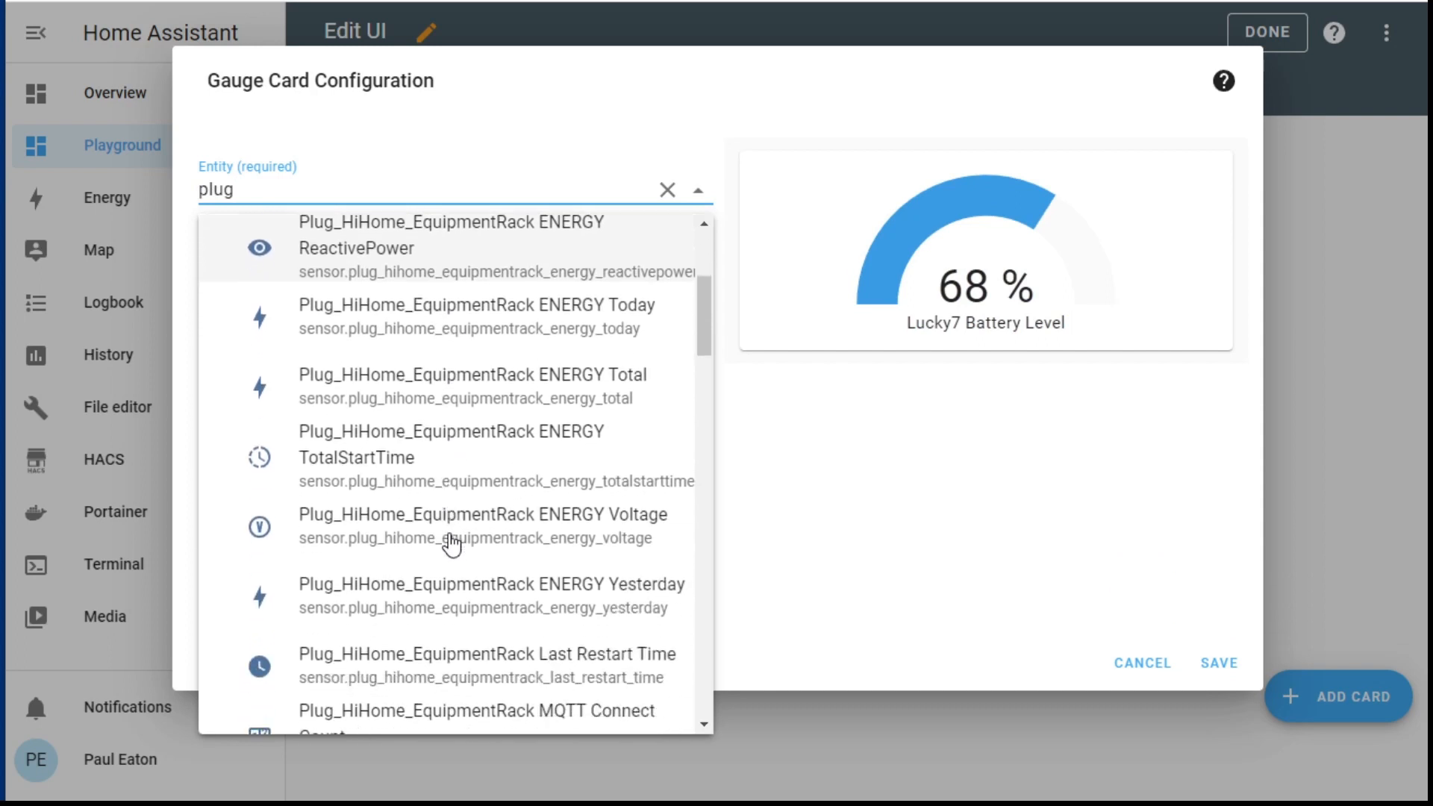
pyautogui.scroll(-3)
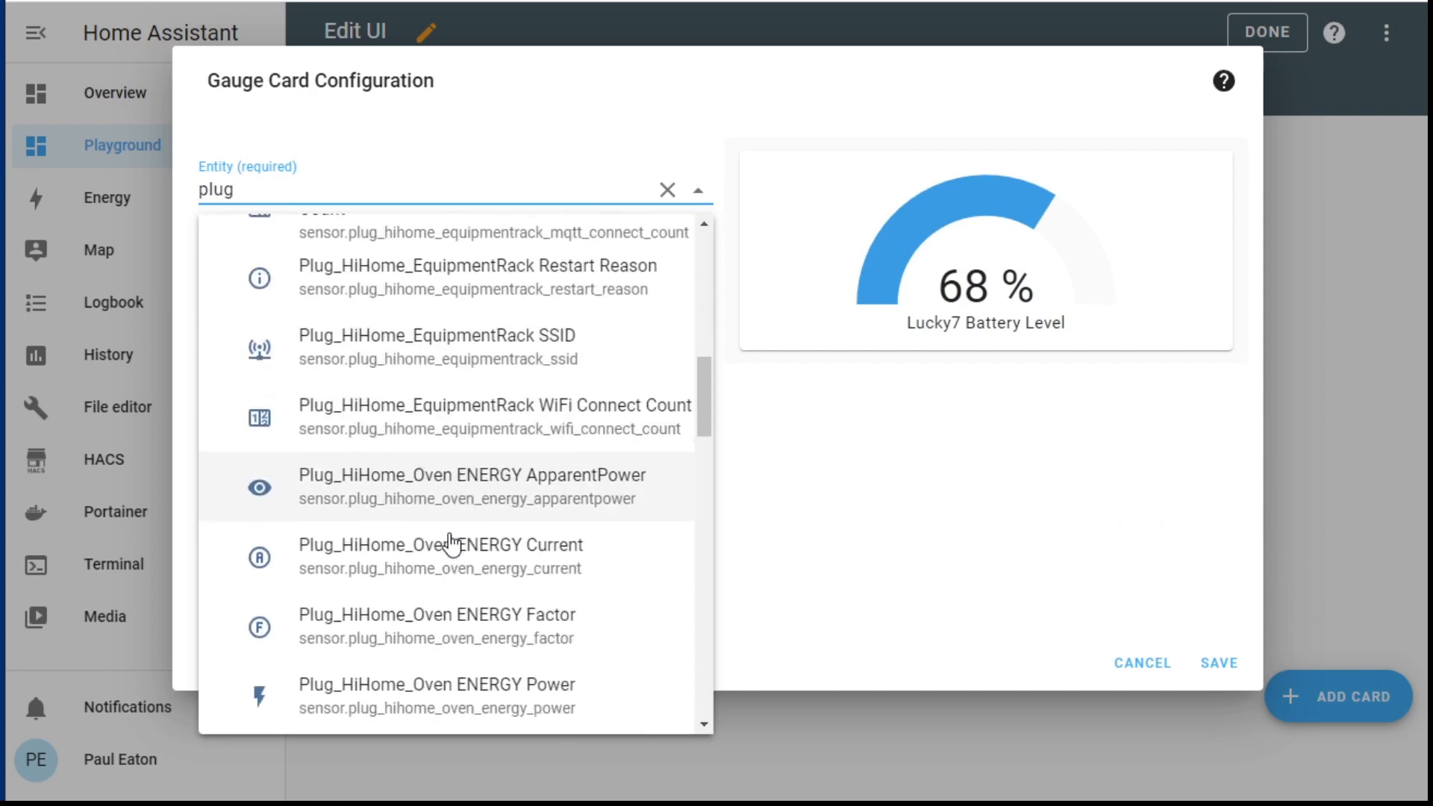
pyautogui.scroll(-3)
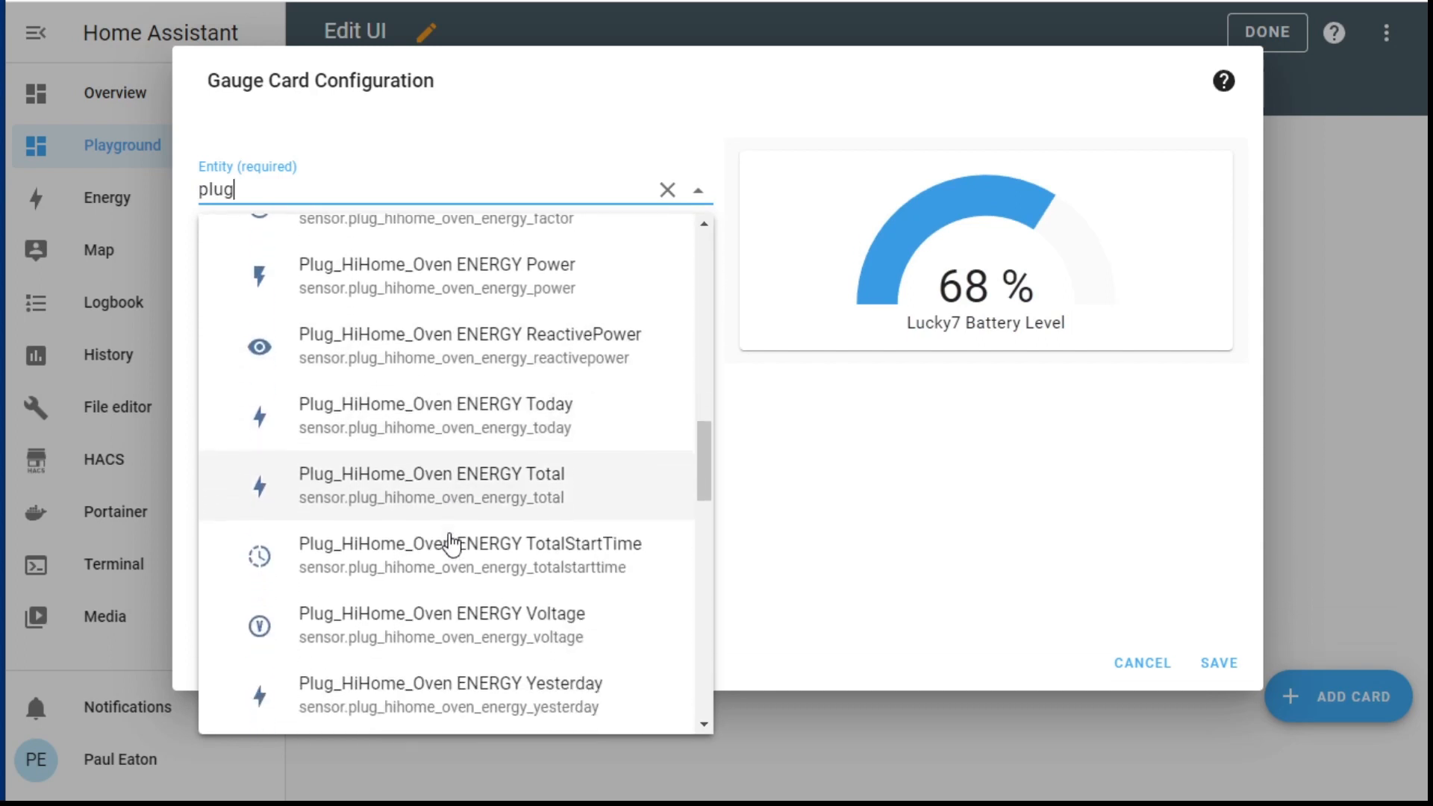
pyautogui.scroll(-3)
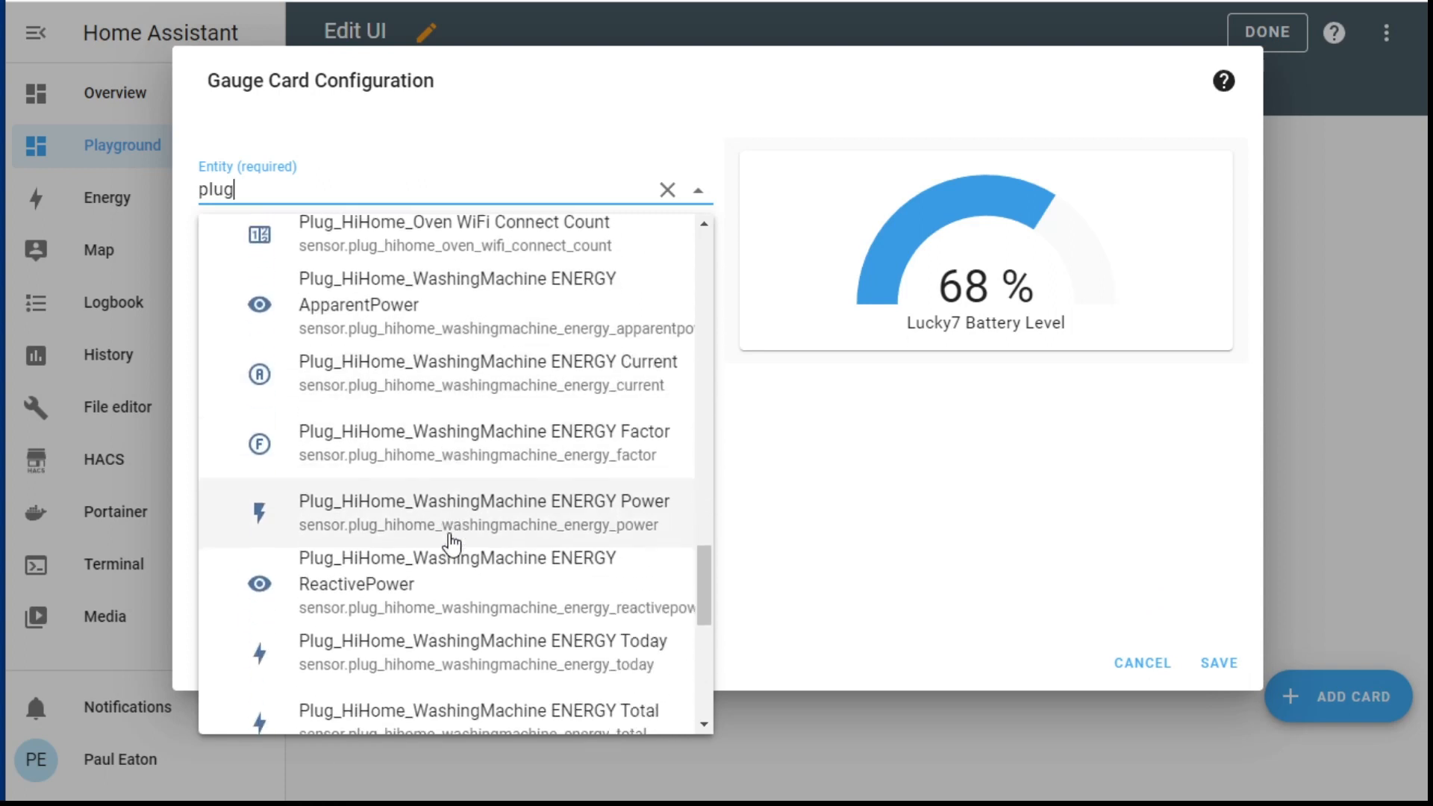
pyautogui.scroll(-3)
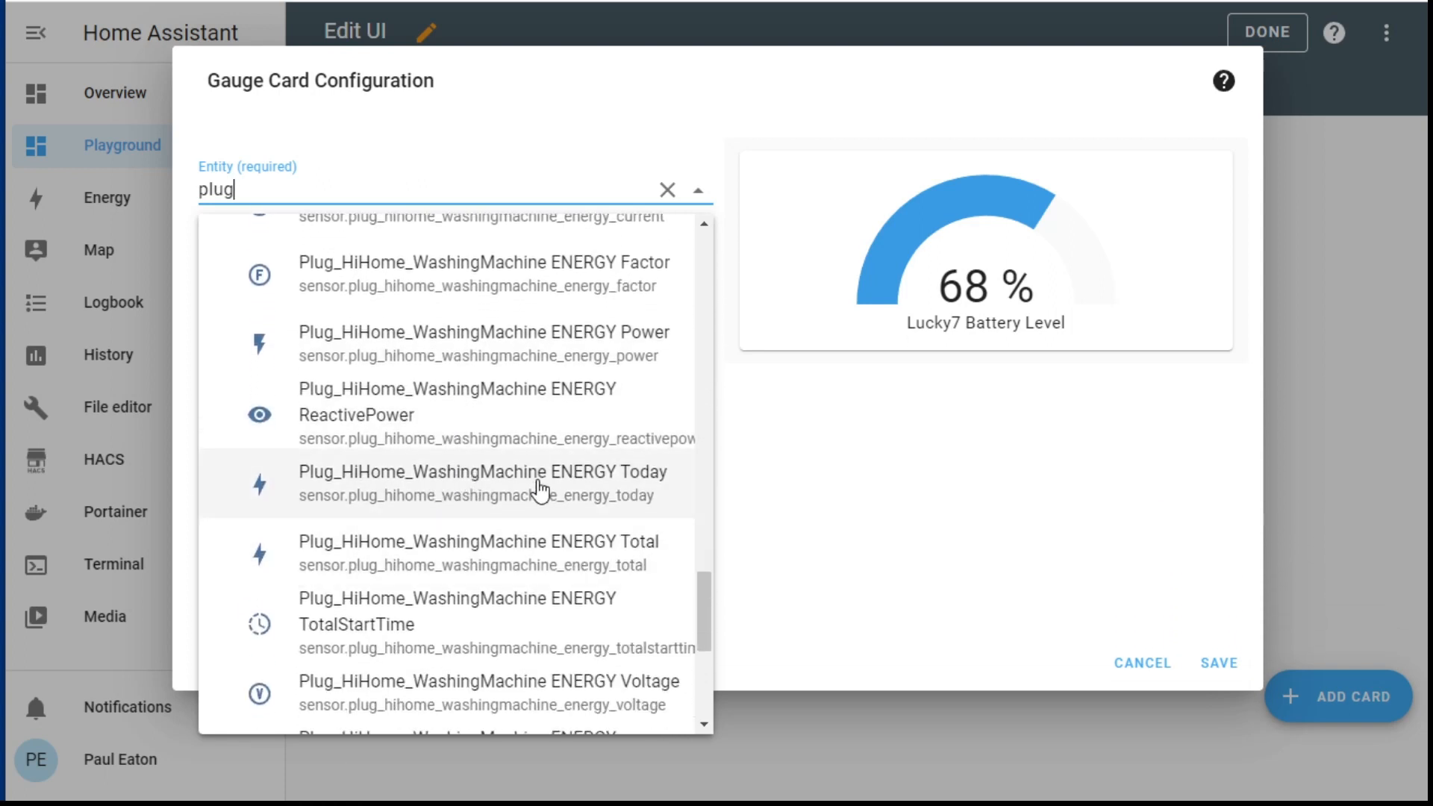
pyautogui.click(482, 482)
pyautogui.write('10')
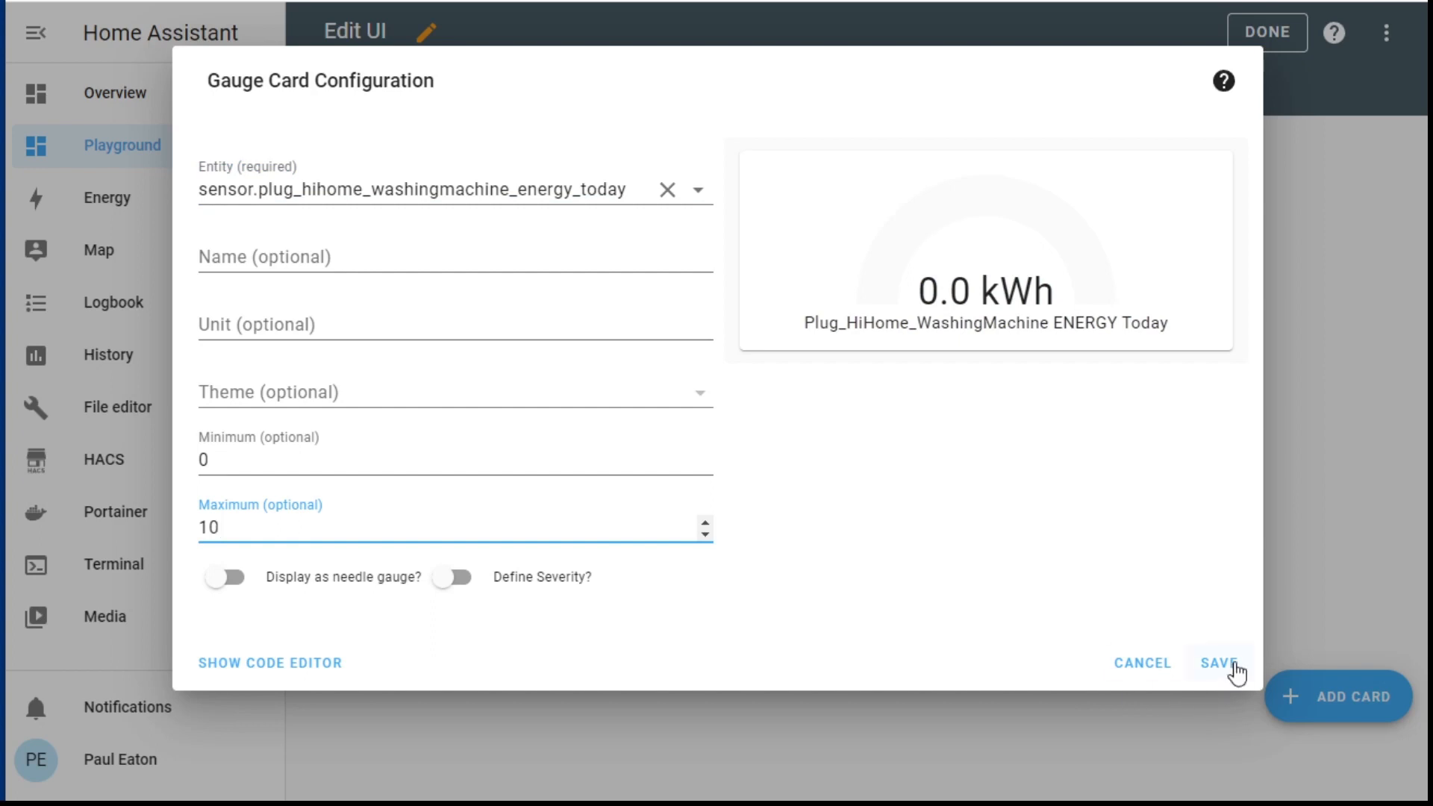
pyautogui.click(1223, 662)
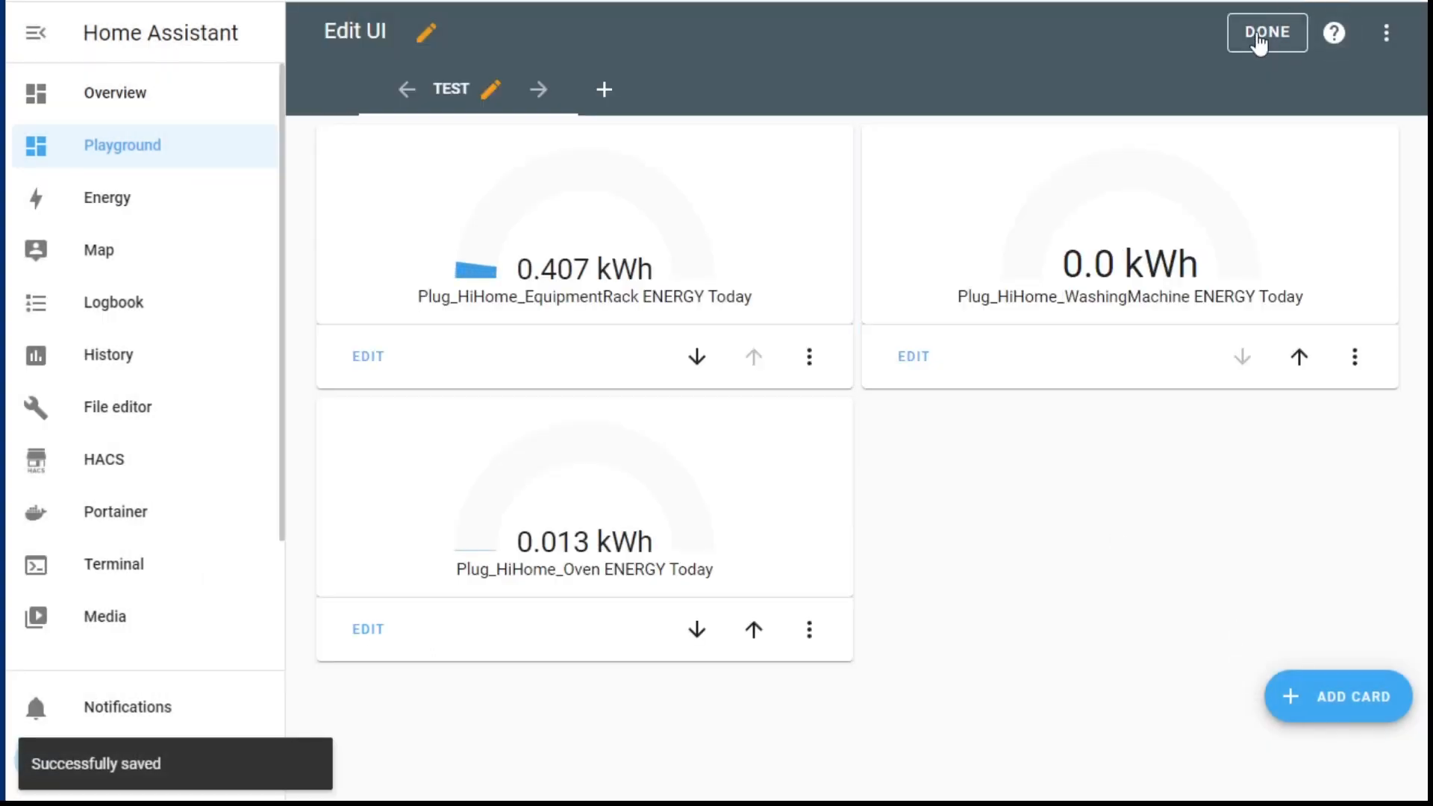
pyautogui.click(1267, 32)
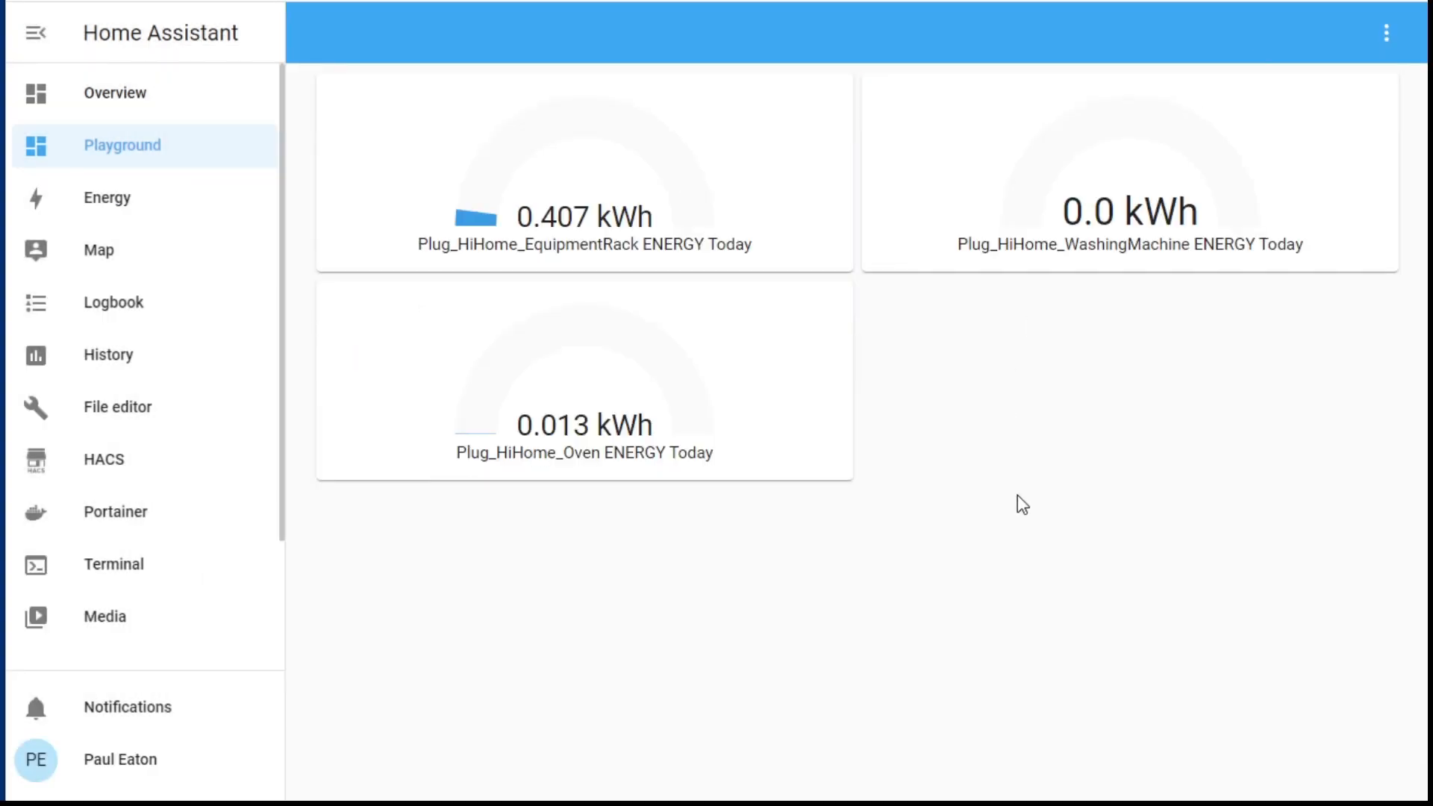